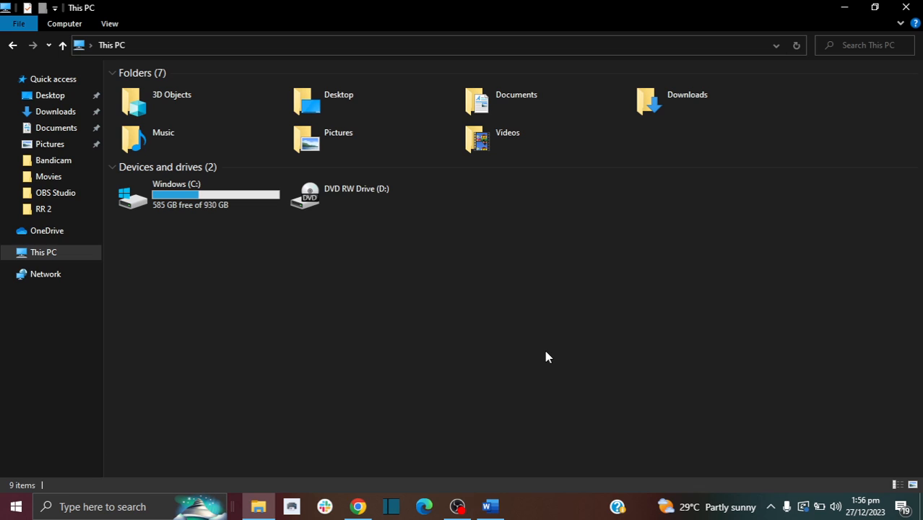
pyautogui.moveTo(280, 469)
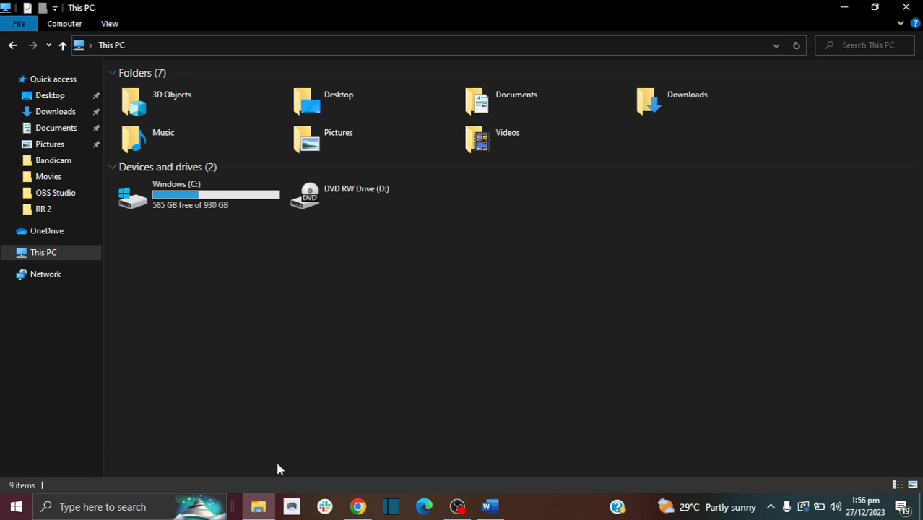
pyautogui.moveTo(257, 505)
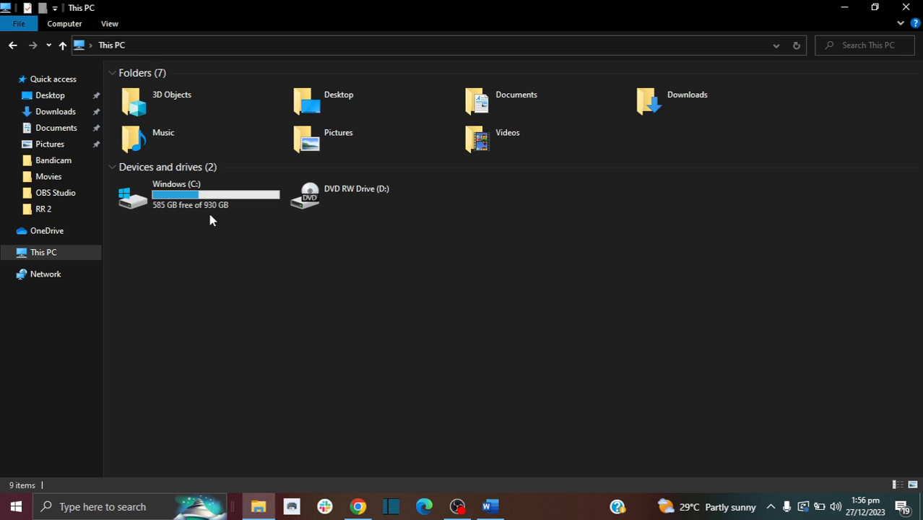
# Expand This PC in the navigation pane to reveal Windows (C:) and its folders
pyautogui.click(43, 251)
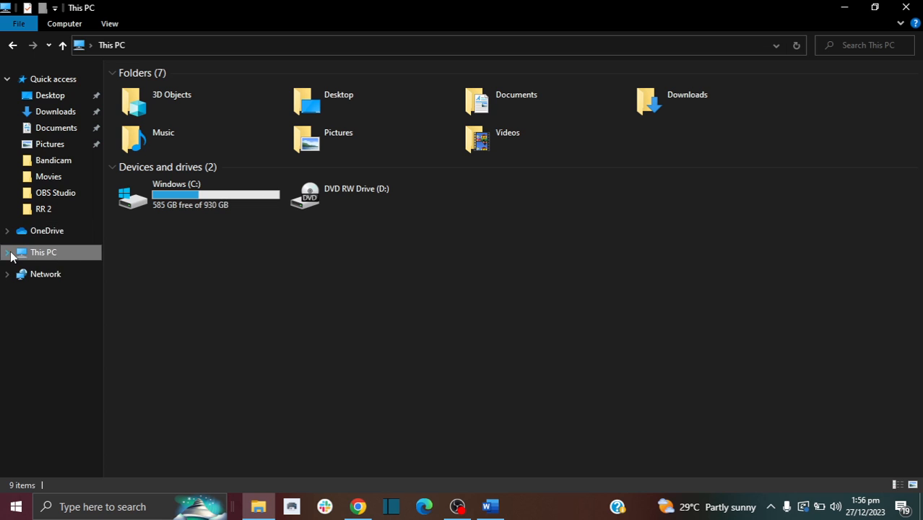
pyautogui.click(5, 251)
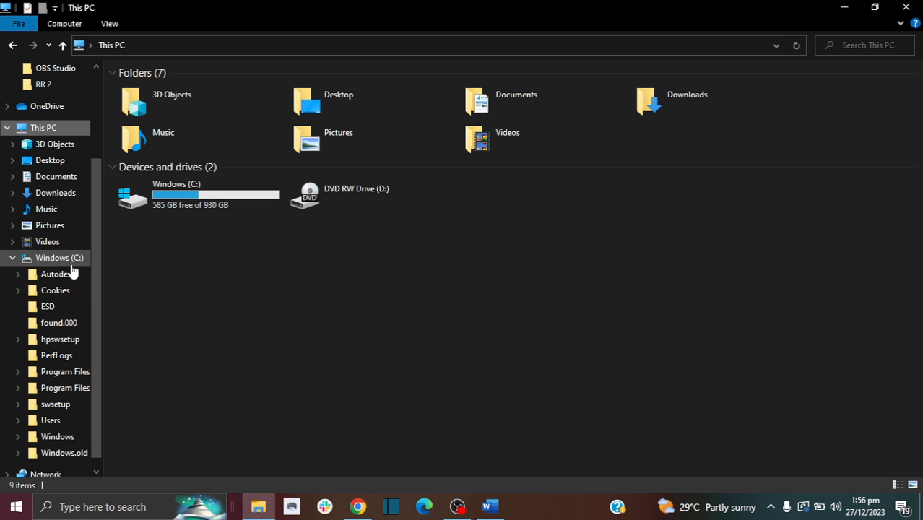
pyautogui.moveTo(39, 265)
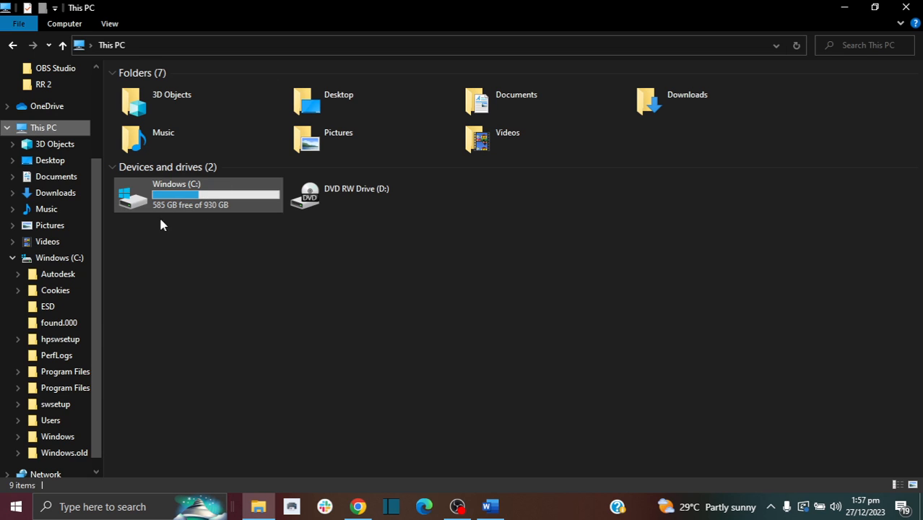
pyautogui.moveTo(208, 190)
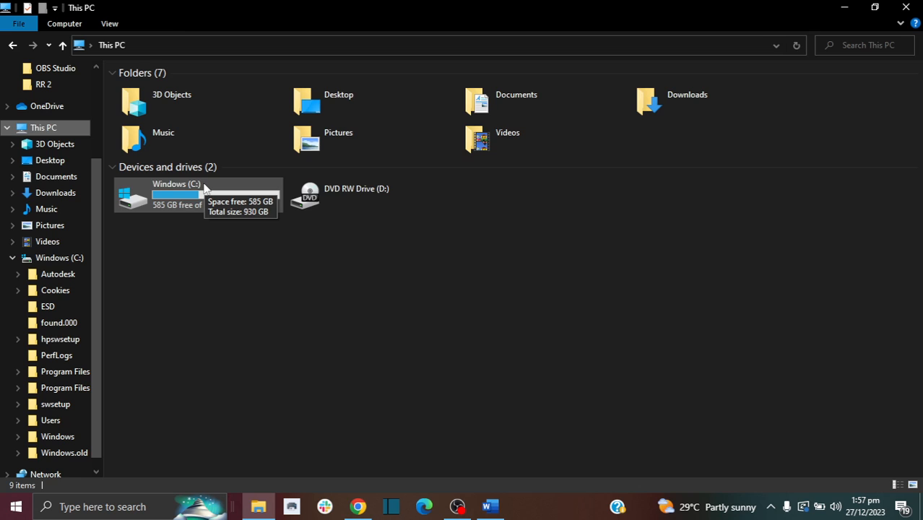
# Navigate into C:\Windows\SoftwareDistribution
pyautogui.doubleClick(176, 195)
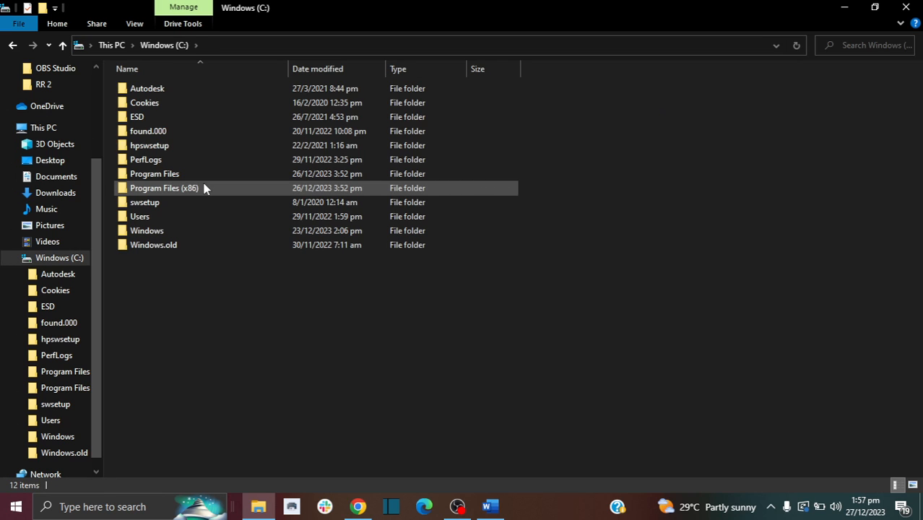
pyautogui.moveTo(146, 231)
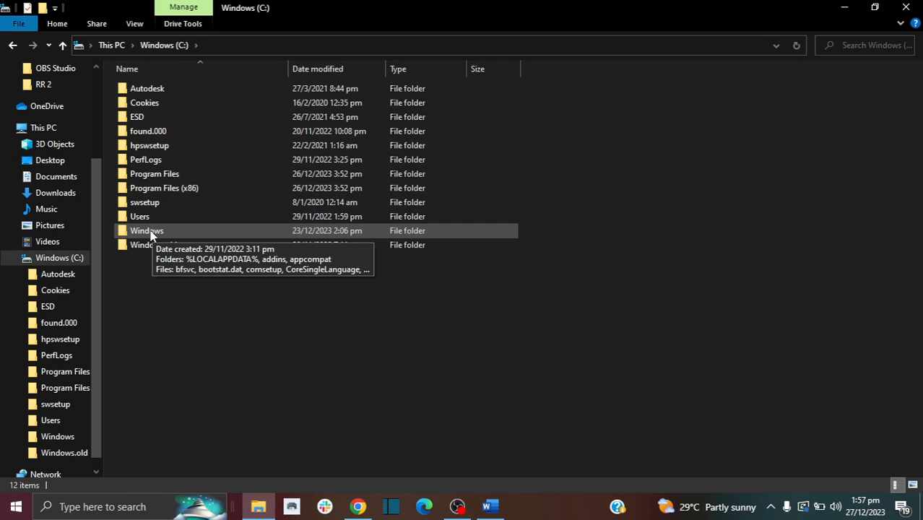
pyautogui.doubleClick(146, 231)
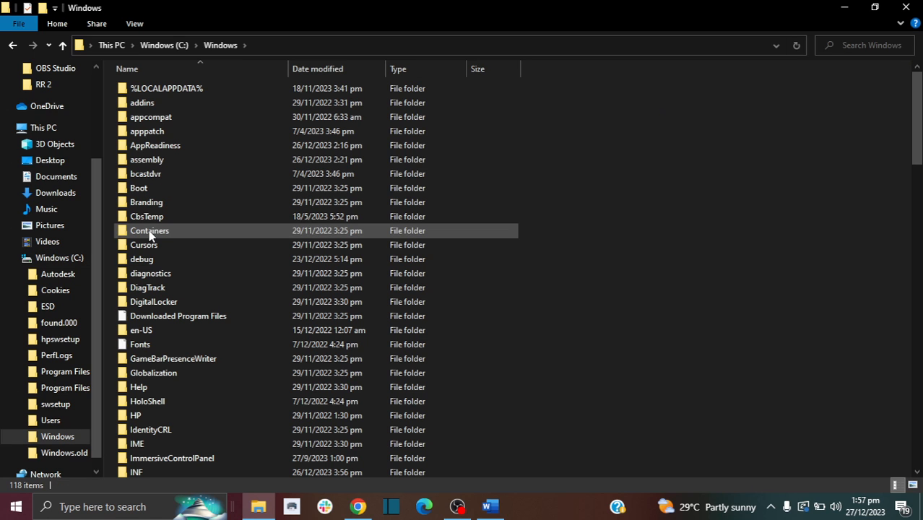
pyautogui.scroll(-3)
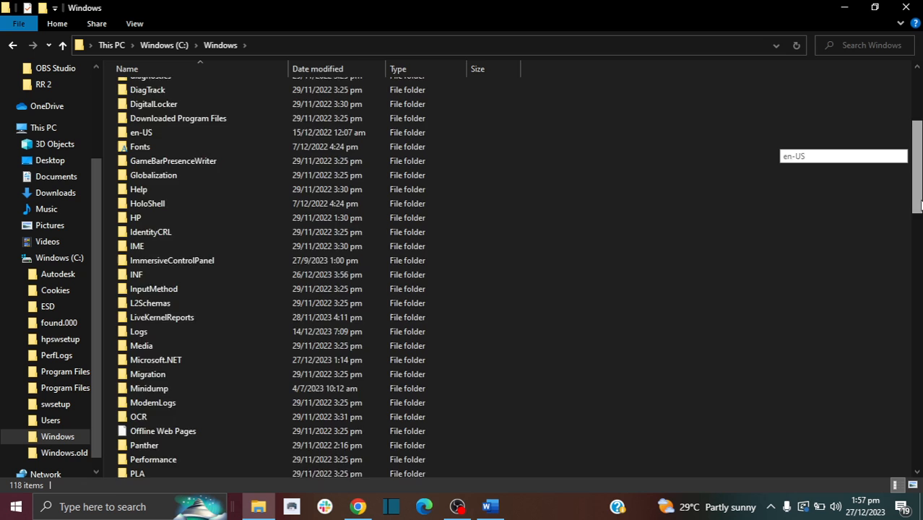
pyautogui.scroll(-3)
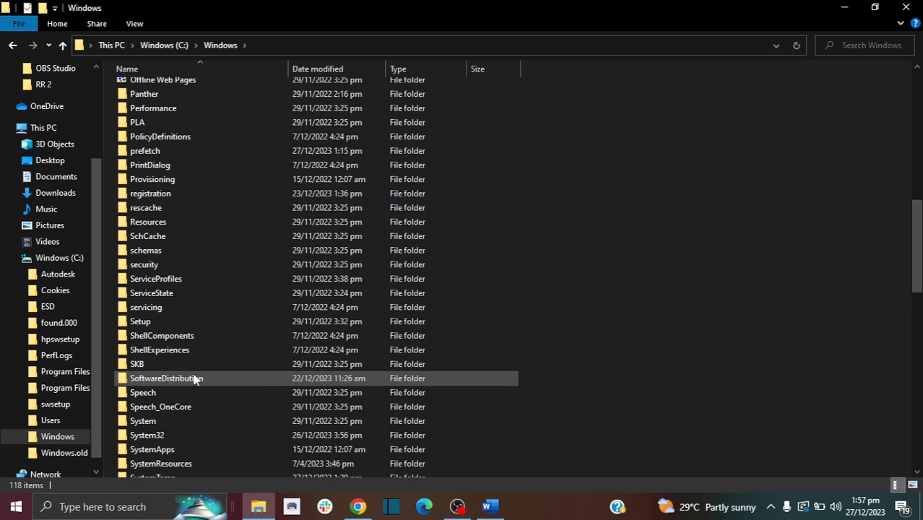
pyautogui.doubleClick(166, 378)
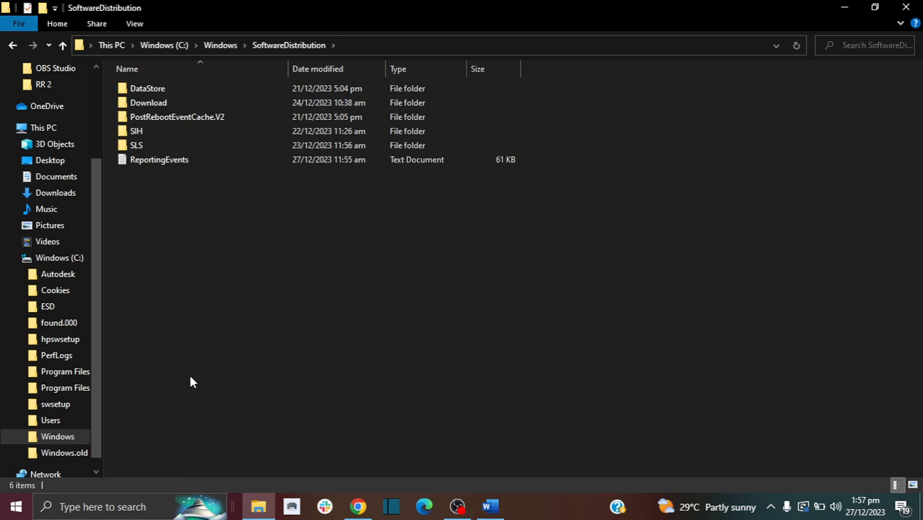
# Peek inside the Download folder and return to SoftwareDistribution
pyautogui.click(149, 101)
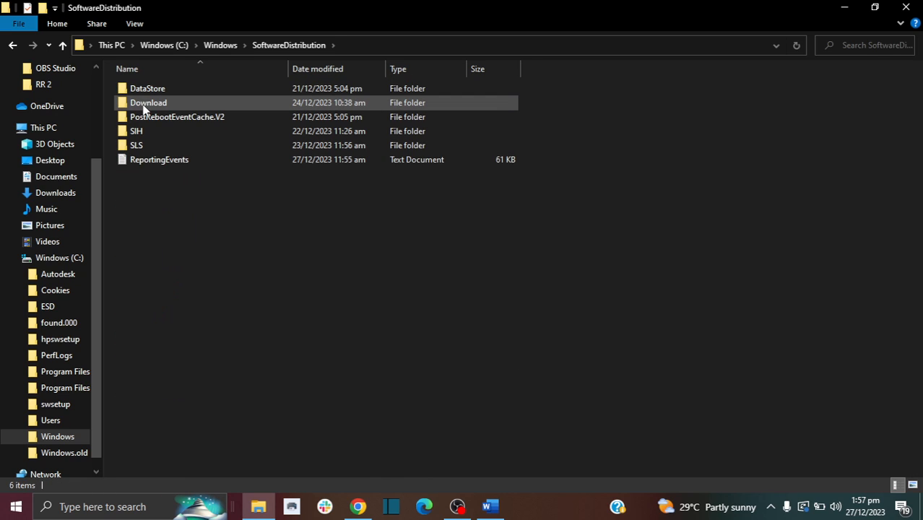
pyautogui.doubleClick(149, 101)
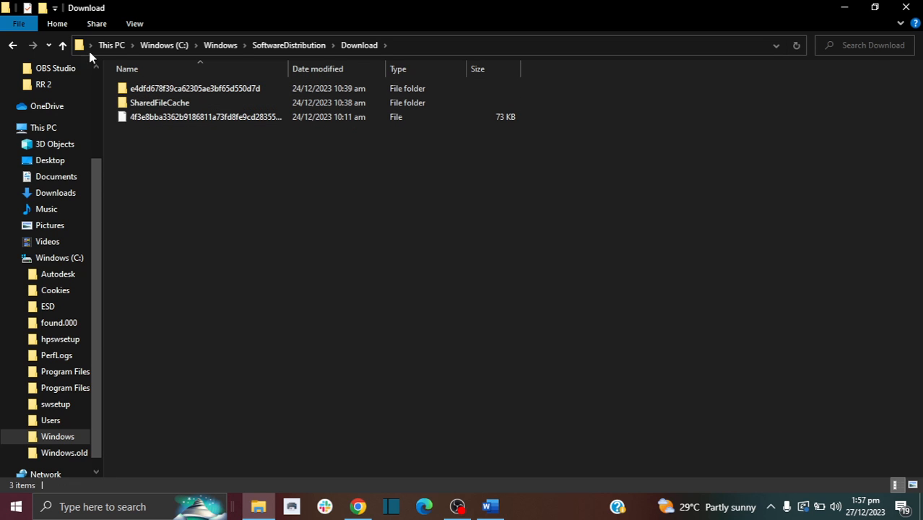
pyautogui.click(62, 44)
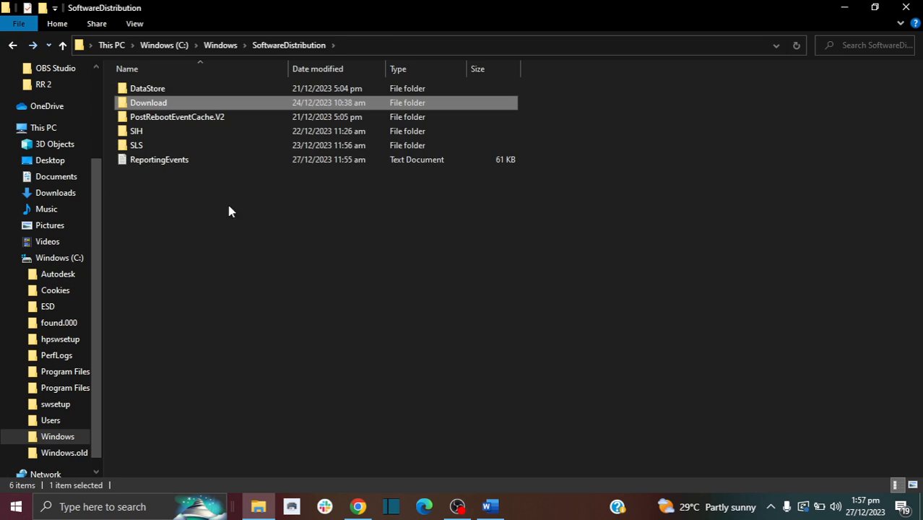
pyautogui.moveTo(249, 239)
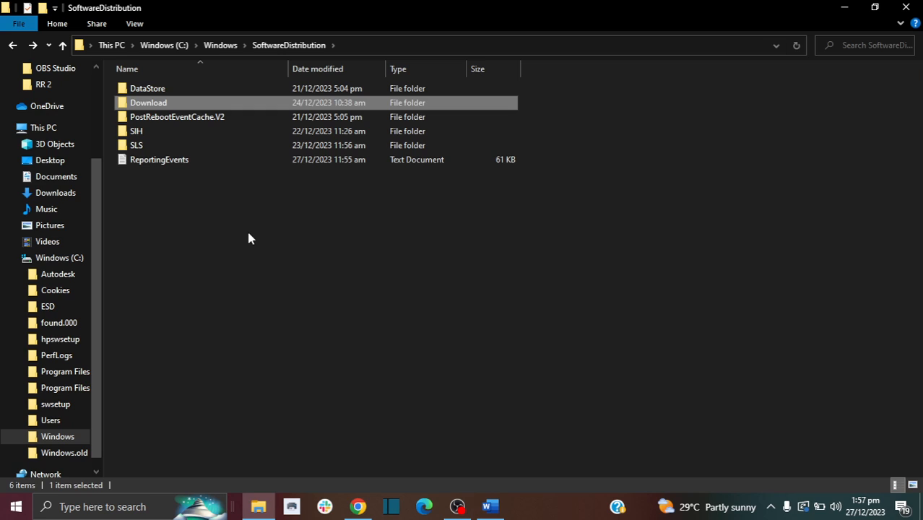
pyautogui.moveTo(248, 231)
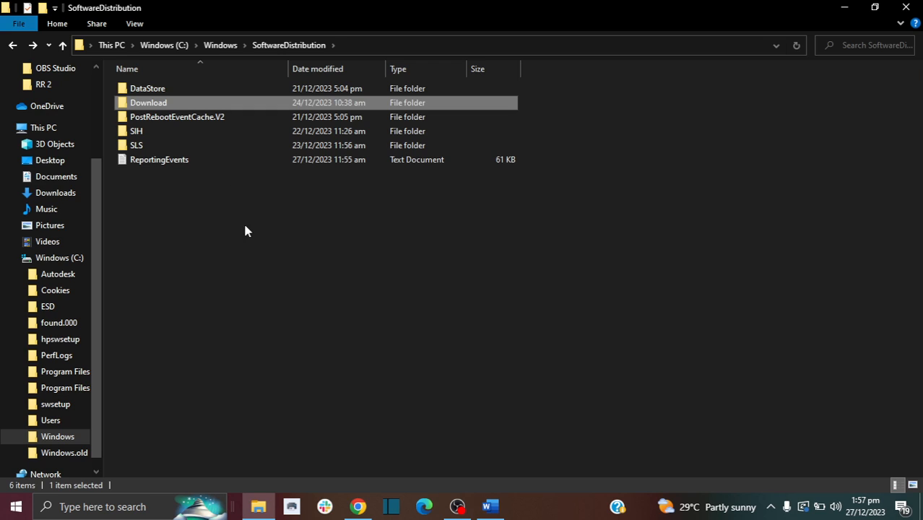
pyautogui.moveTo(179, 229)
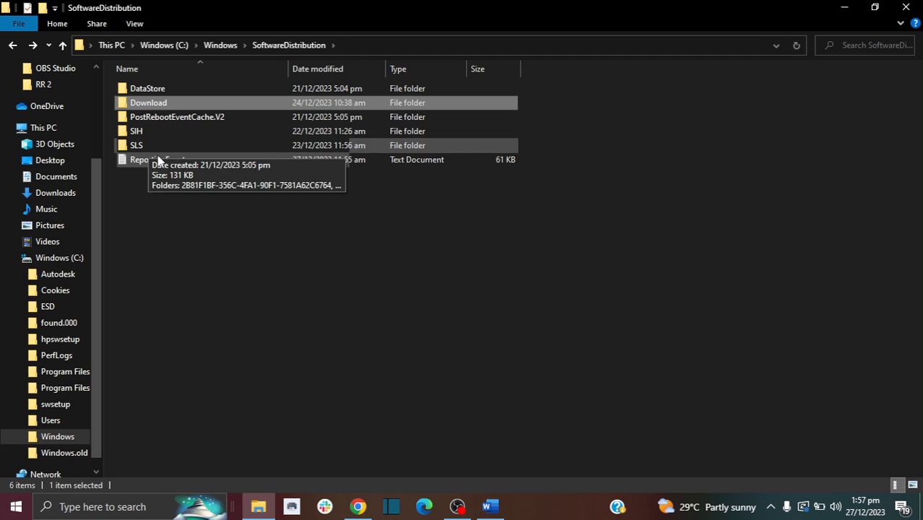
pyautogui.moveTo(164, 104)
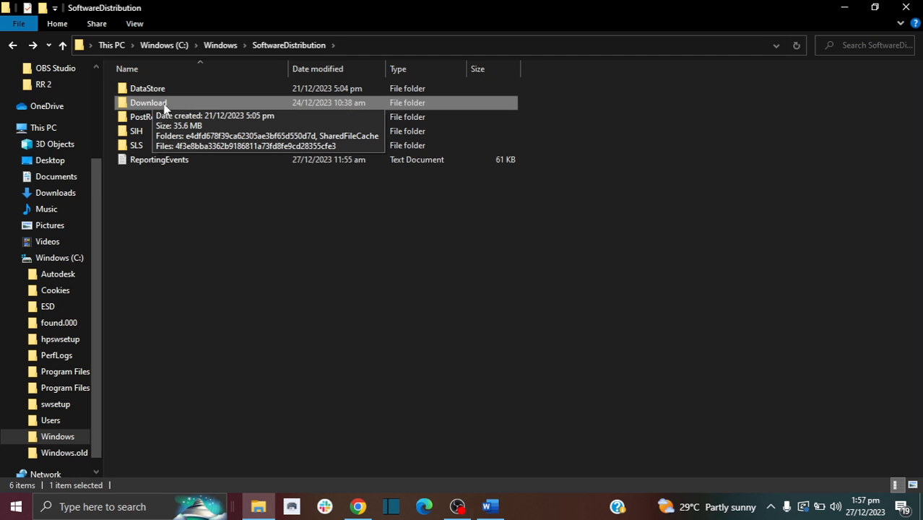
# Select all in Download, return to SoftwareDistribution and start deleting its contents
pyautogui.doubleClick(149, 101)
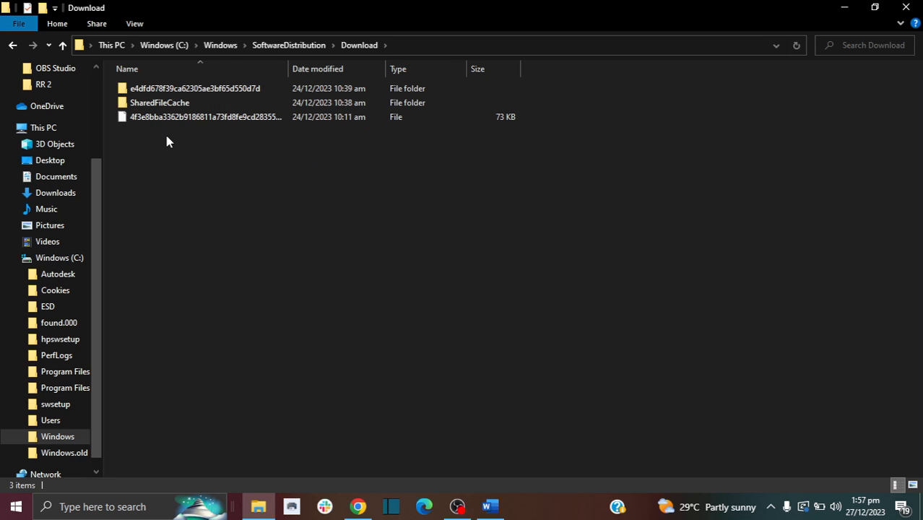
pyautogui.press('ctrl+a')
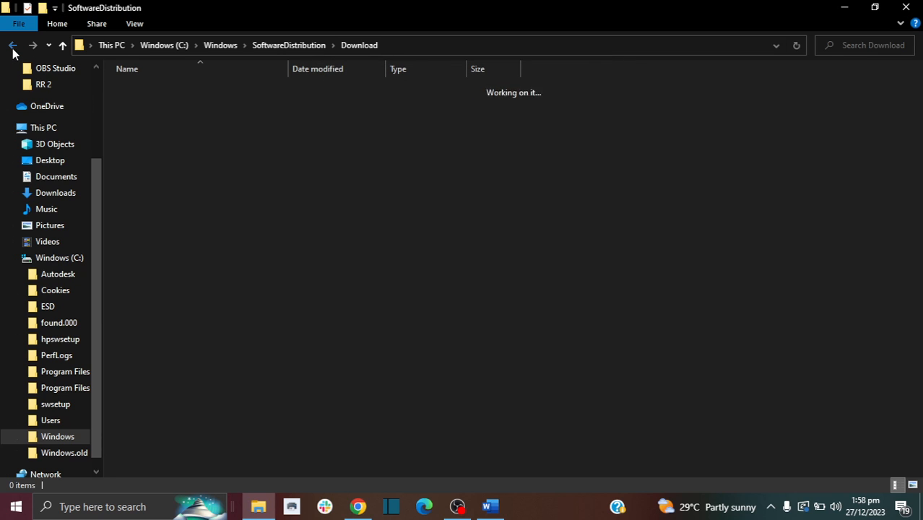
pyautogui.click(12, 45)
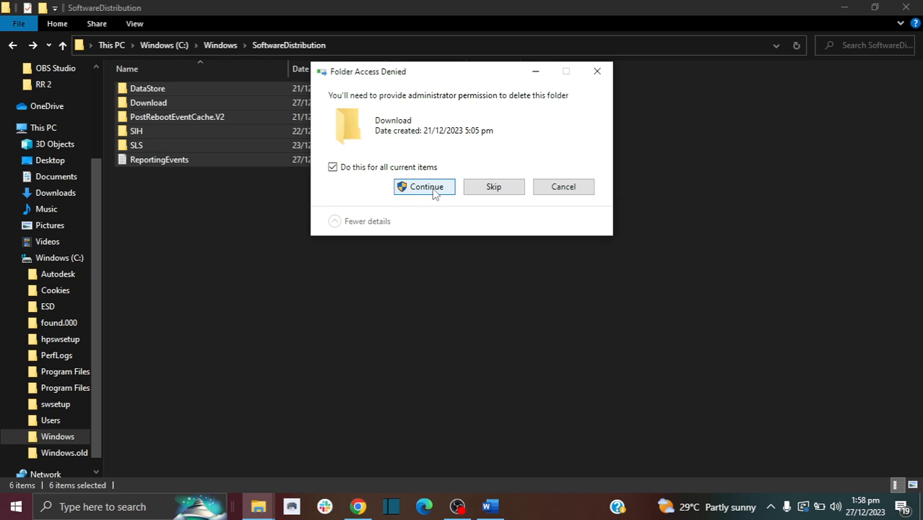
# Grant administrator permission for the deletion and skip the in-use ReportingEvents file
pyautogui.click(424, 186)
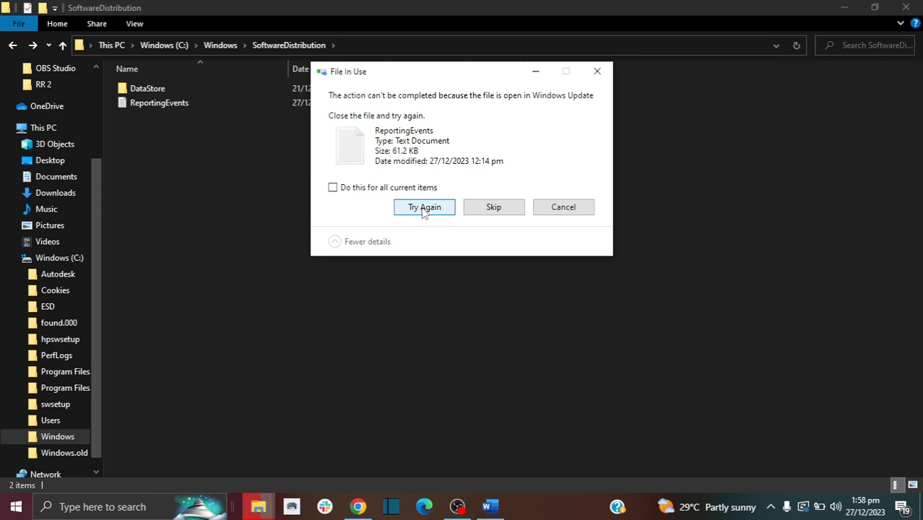
pyautogui.moveTo(445, 106)
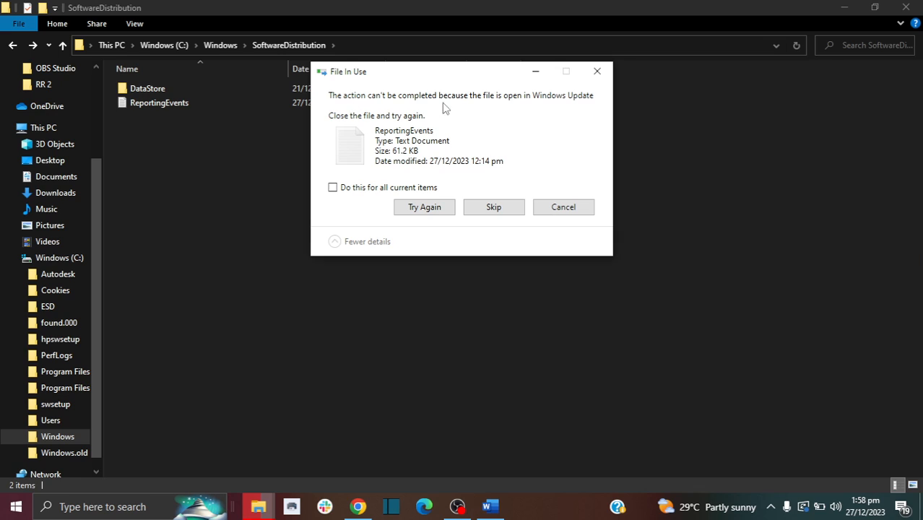
pyautogui.moveTo(490, 101)
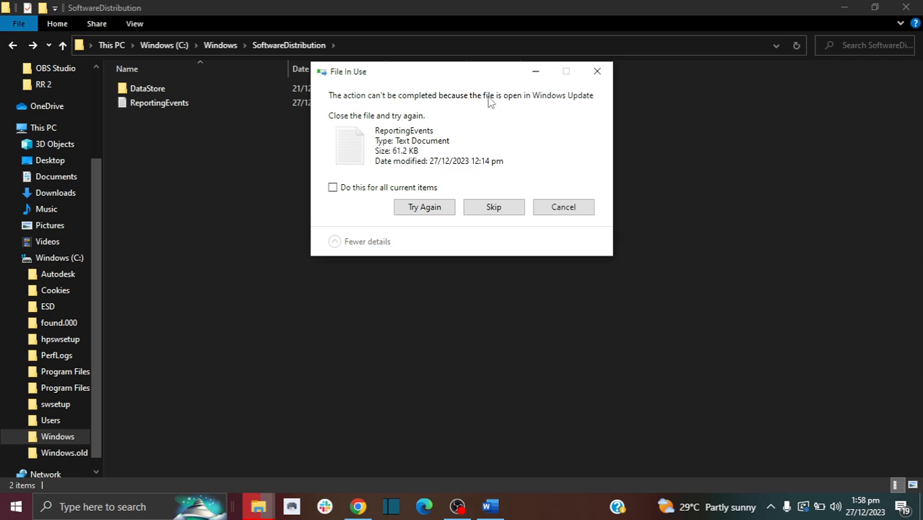
pyautogui.moveTo(587, 103)
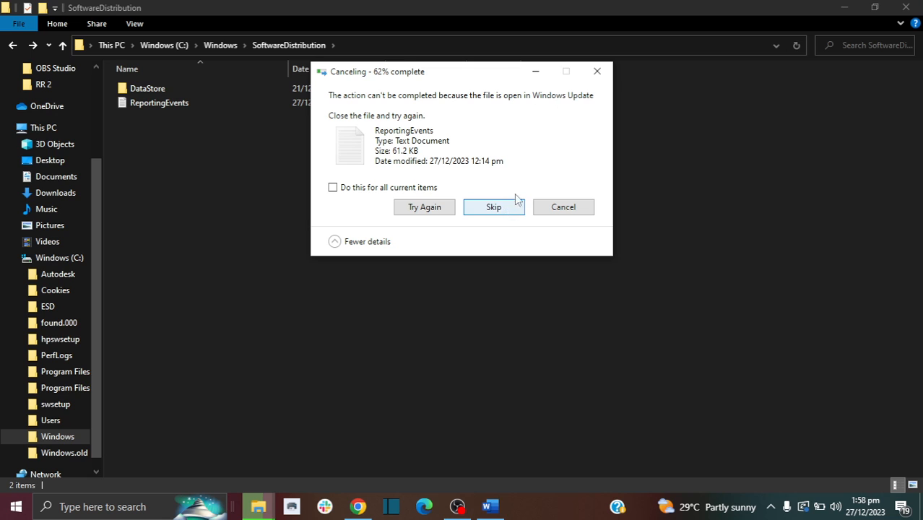
pyautogui.click(494, 206)
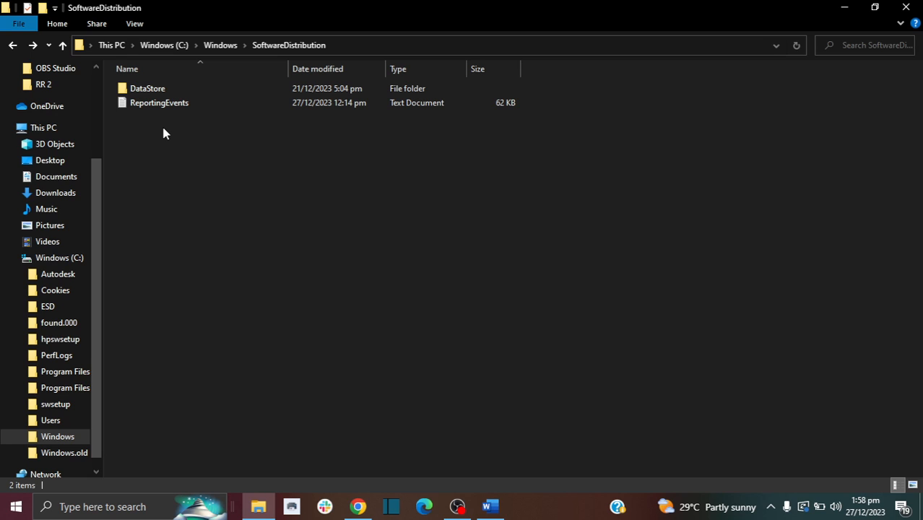
pyautogui.moveTo(167, 136)
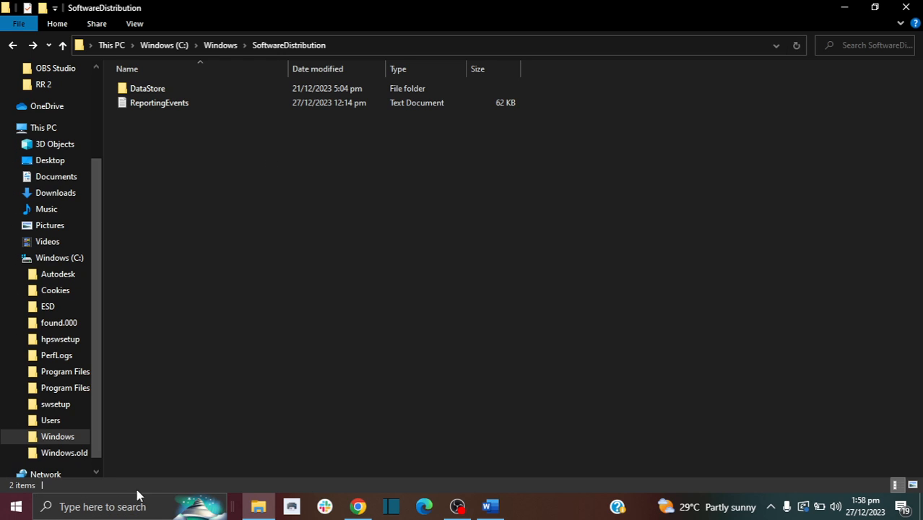
pyautogui.moveTo(81, 506)
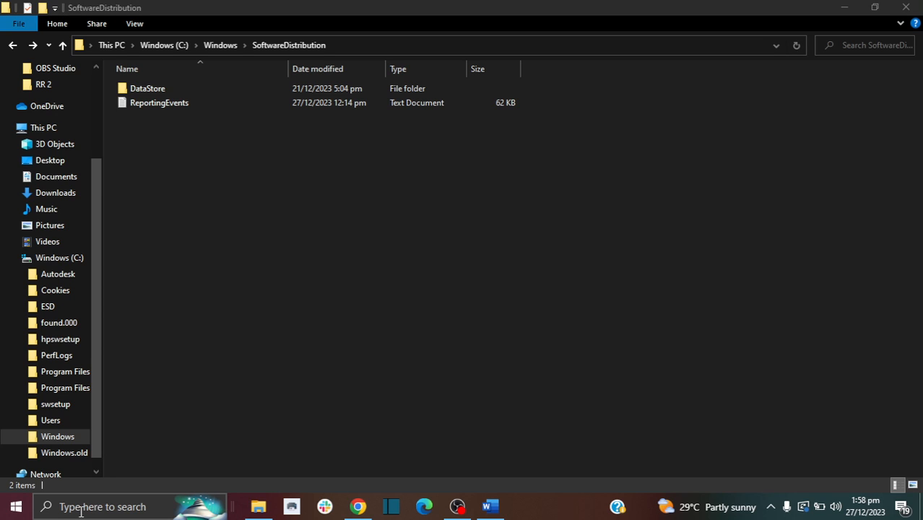
pyautogui.write('services')
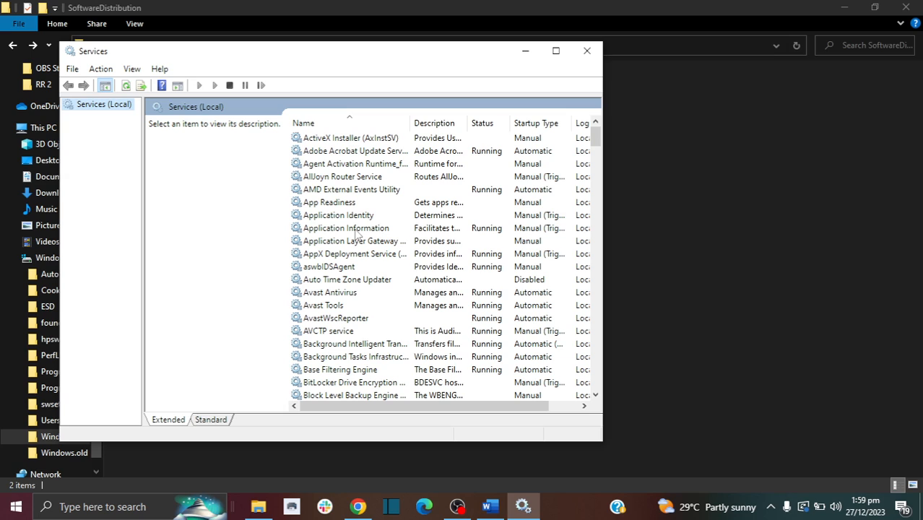
pyautogui.moveTo(593, 144)
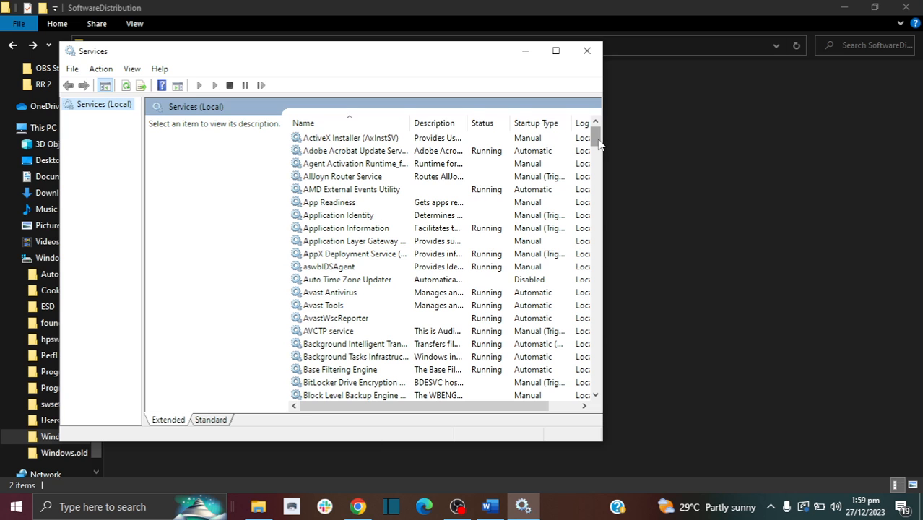
# Scroll the Services list down to the Windows Update entries
pyautogui.scroll(-3)
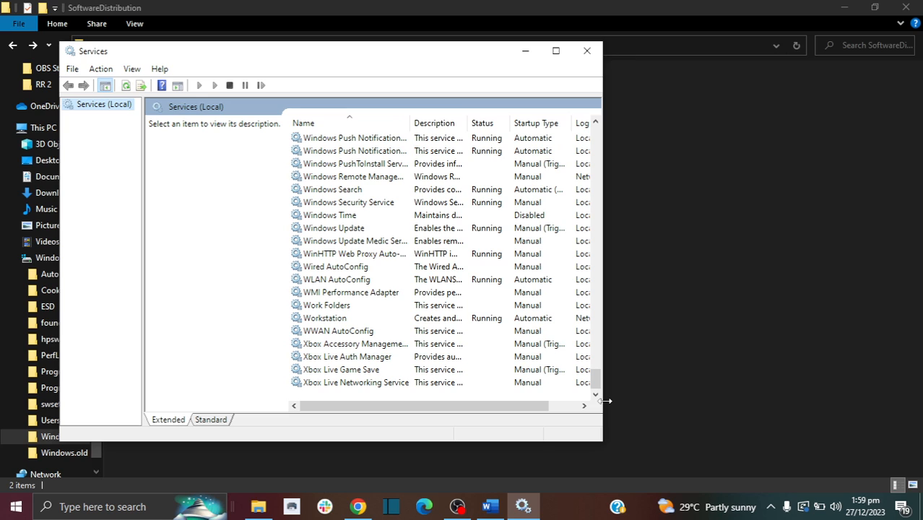
pyautogui.moveTo(604, 397)
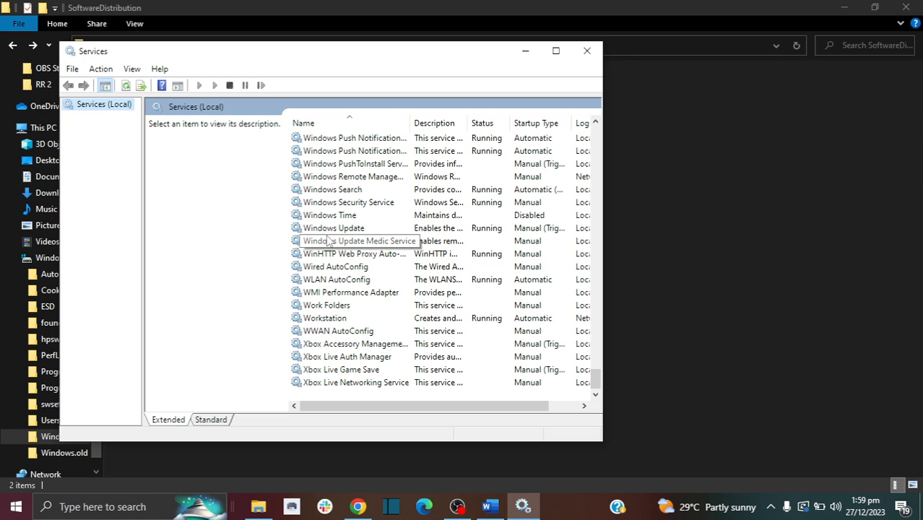
pyautogui.moveTo(433, 244)
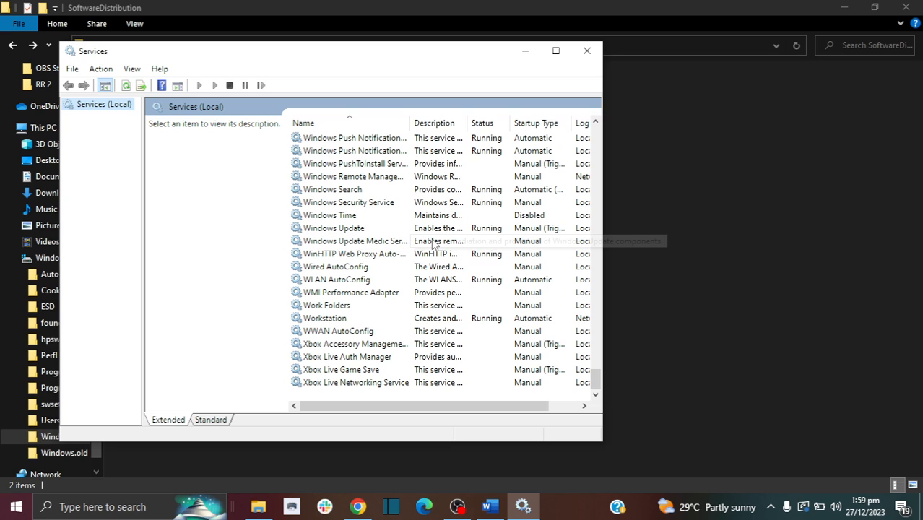
pyautogui.moveTo(358, 234)
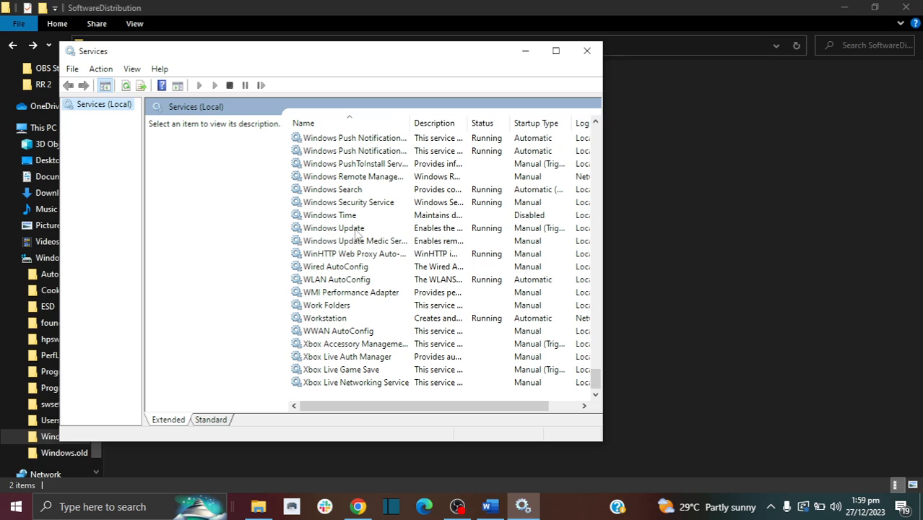
pyautogui.moveTo(335, 202)
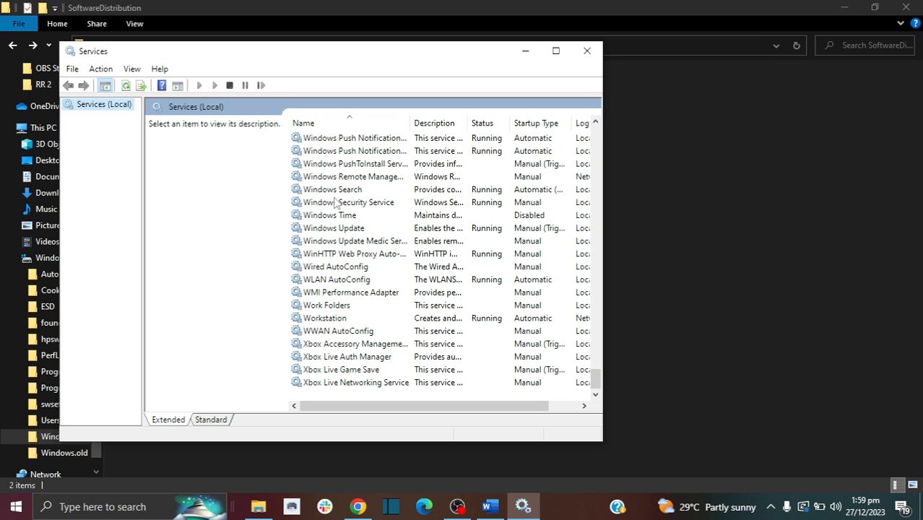
pyautogui.moveTo(341, 233)
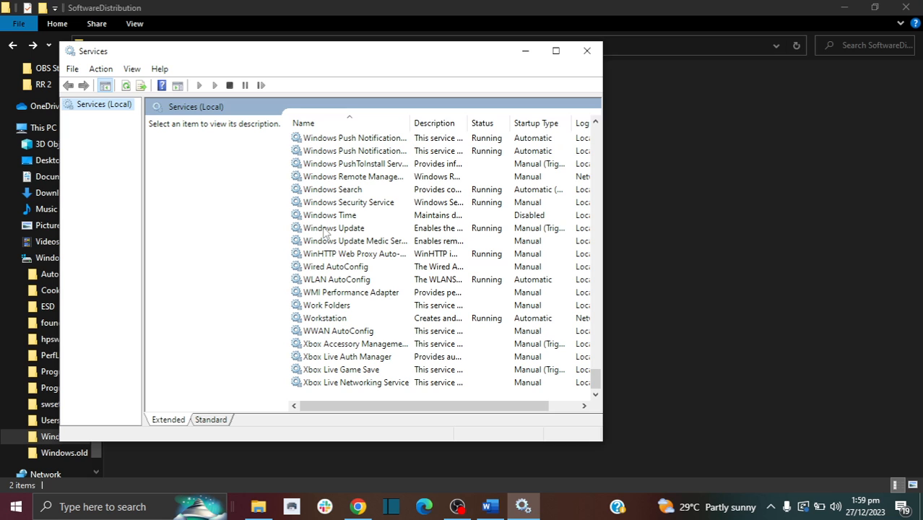
# Stop the running Windows Update service from its properties dialog
pyautogui.doubleClick(334, 228)
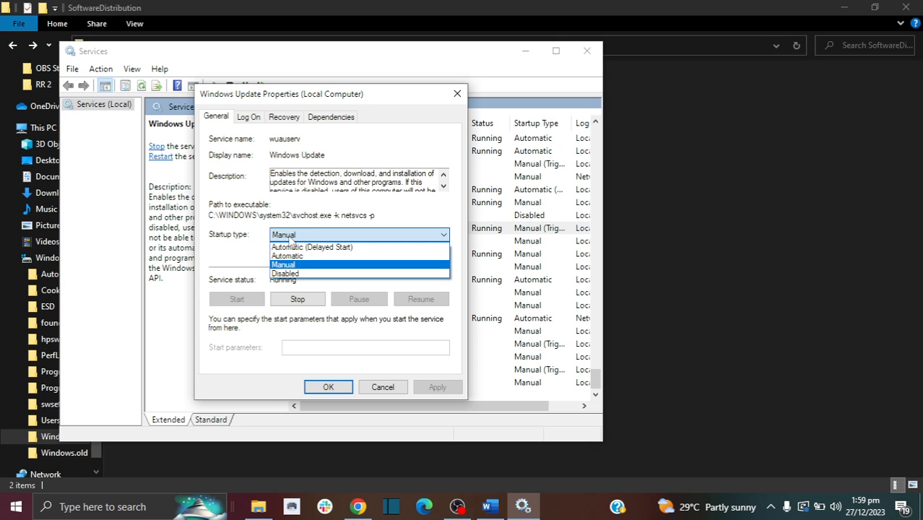
pyautogui.click(282, 265)
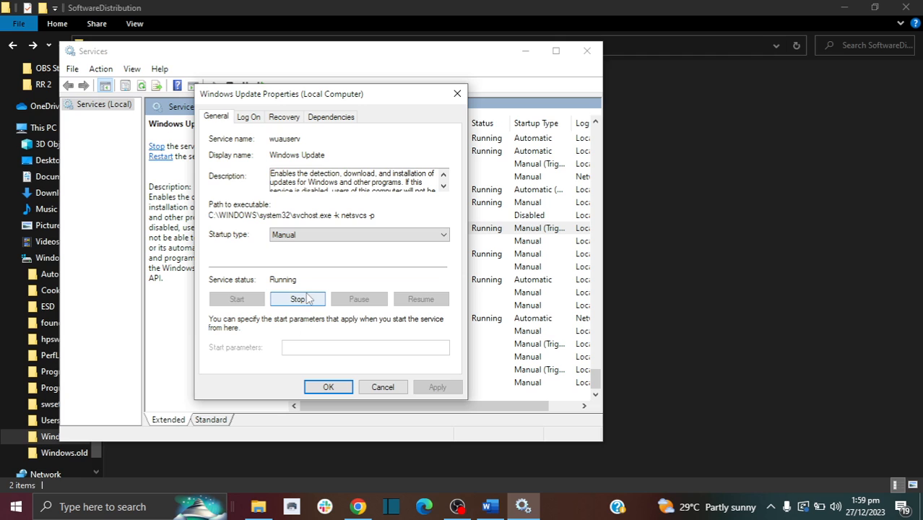
pyautogui.click(298, 299)
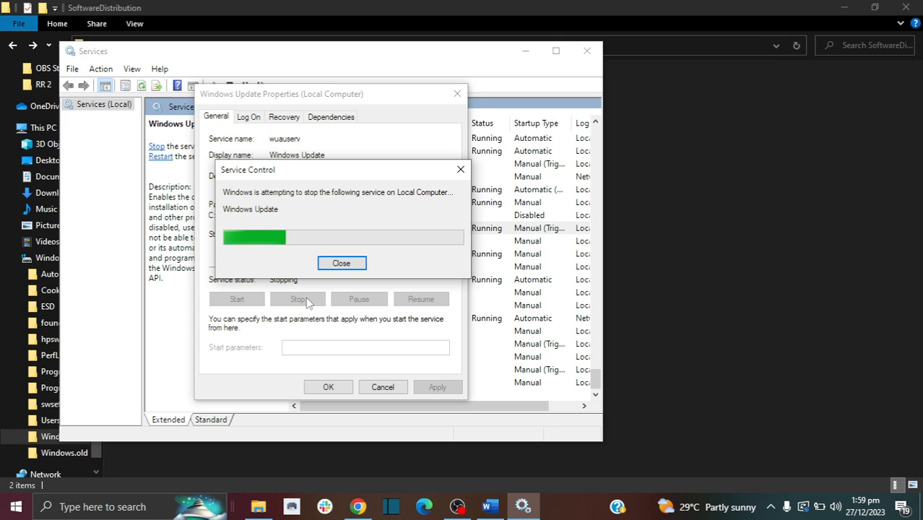
pyautogui.click(341, 263)
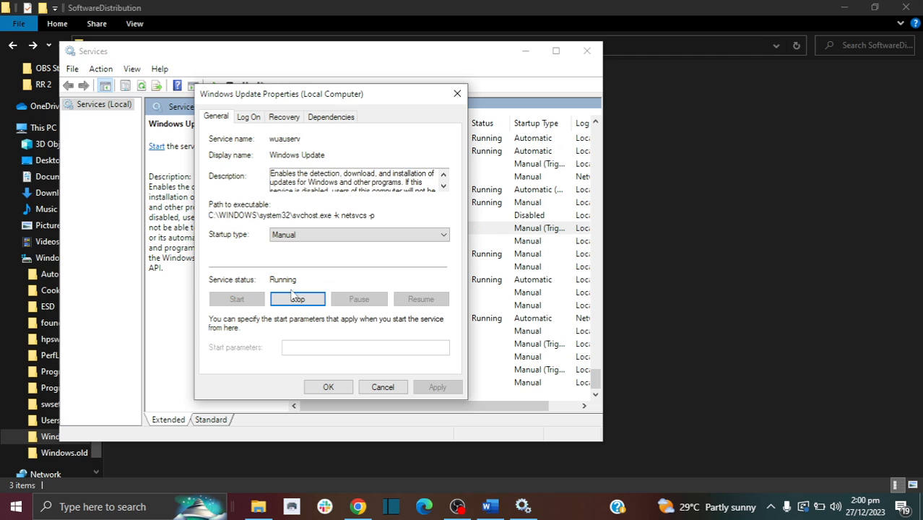
pyautogui.click(298, 299)
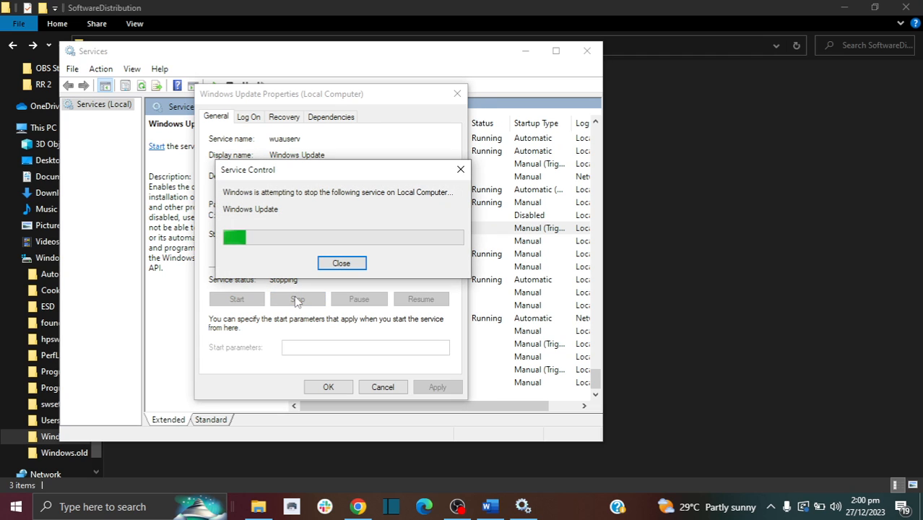
pyautogui.click(340, 263)
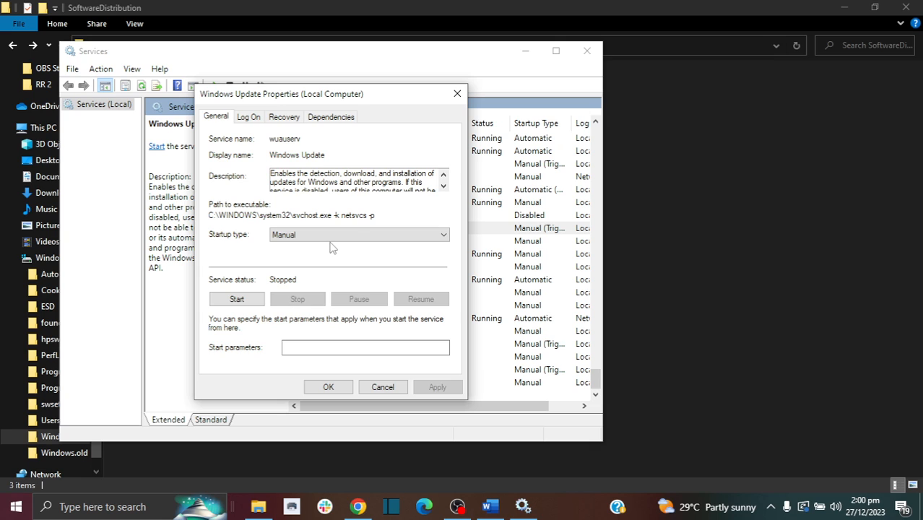
# Set Windows Update's startup type to Disabled and apply it
pyautogui.click(442, 234)
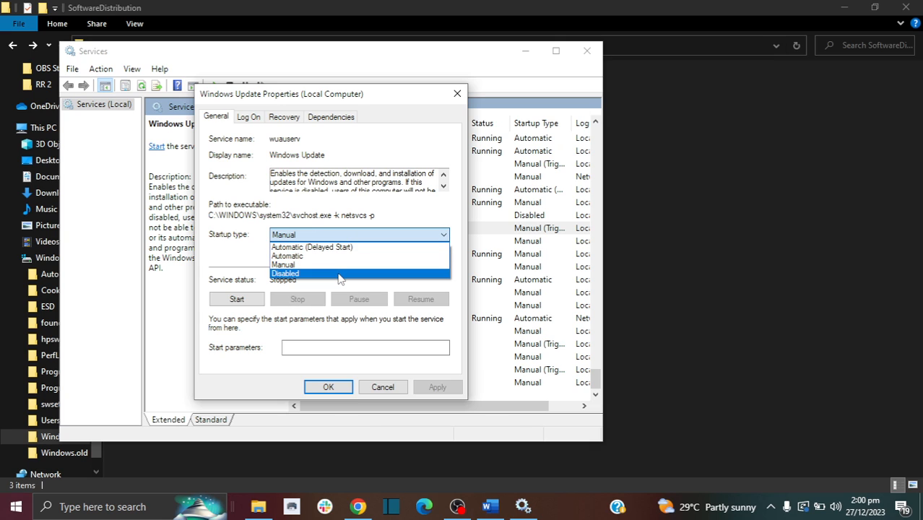
pyautogui.click(285, 273)
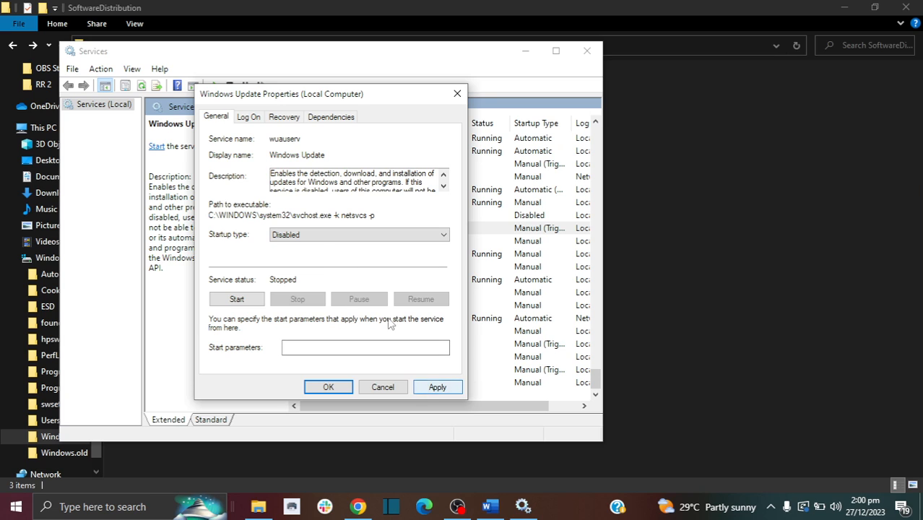
pyautogui.click(436, 387)
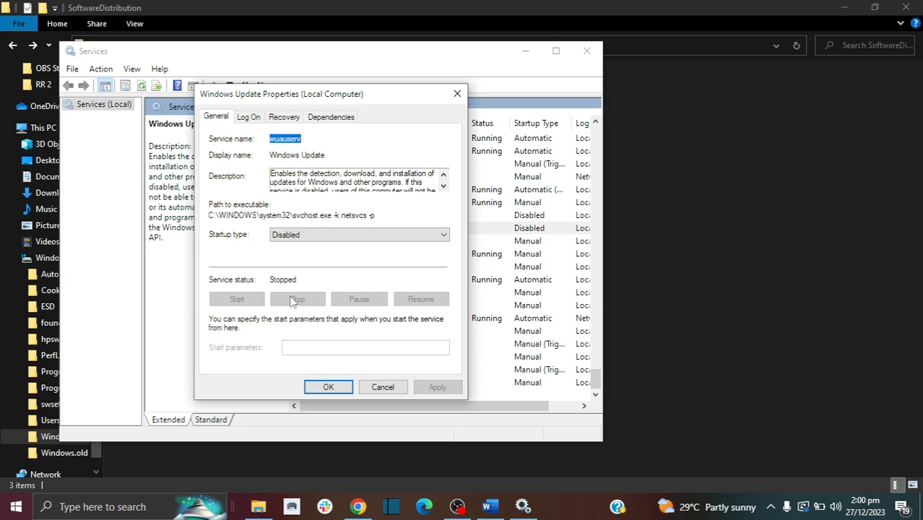
pyautogui.moveTo(302, 263)
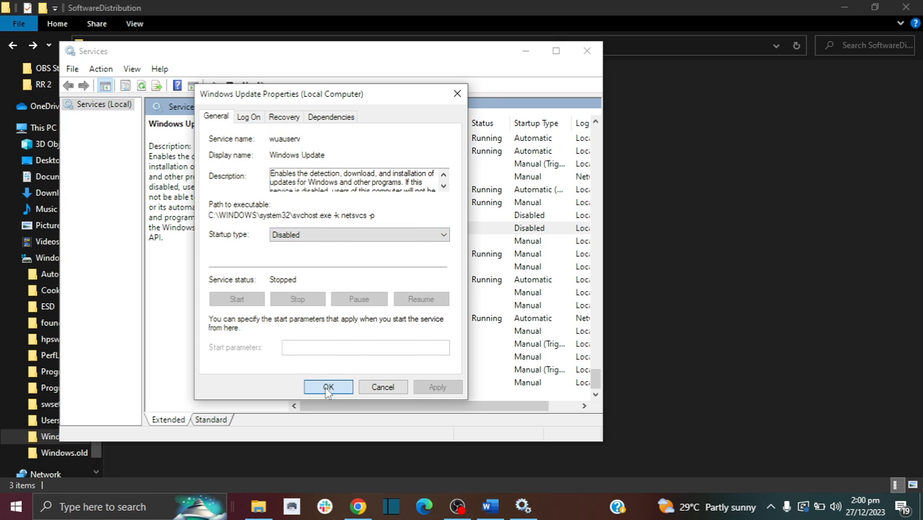
pyautogui.click(328, 388)
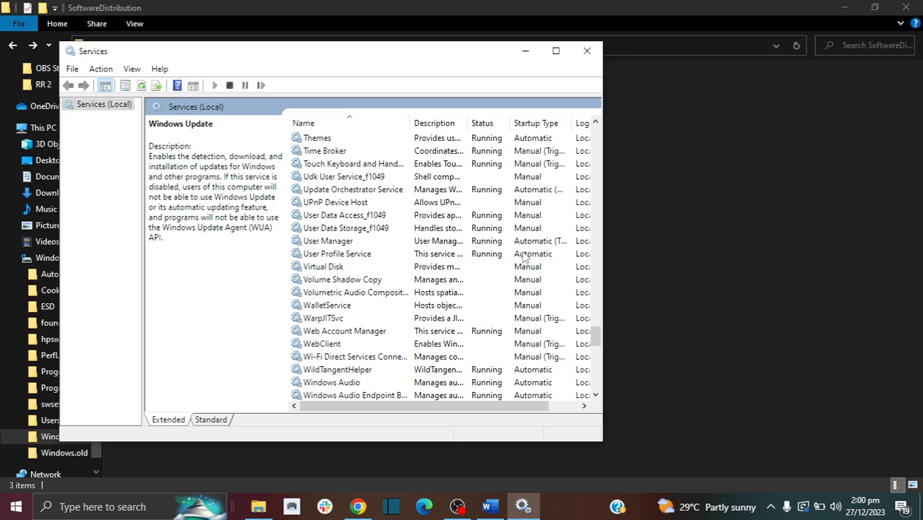
pyautogui.moveTo(324, 193)
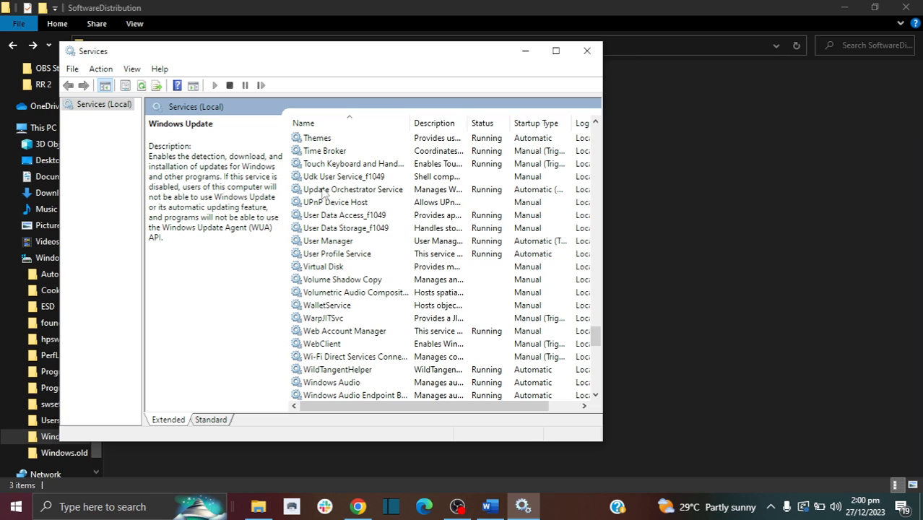
pyautogui.moveTo(338, 195)
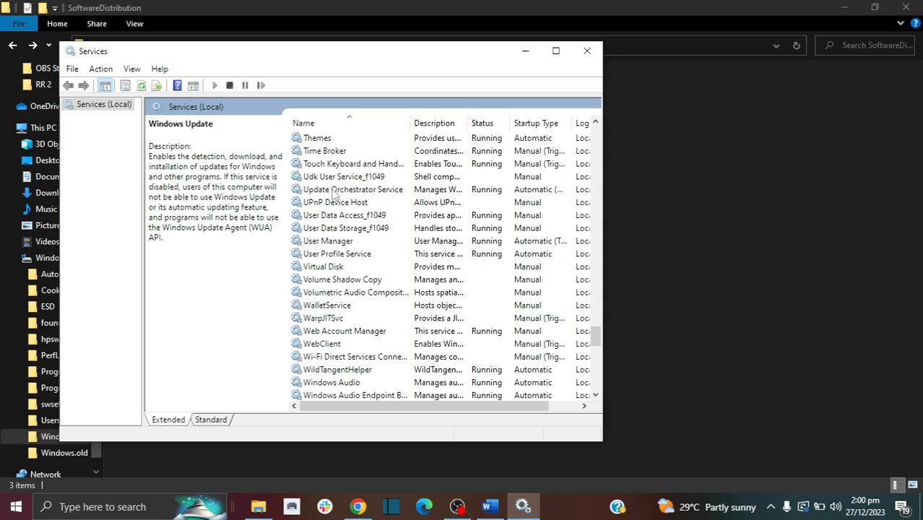
# Stop Update Orchestrator Service and set its startup type to Disabled
pyautogui.doubleClick(352, 189)
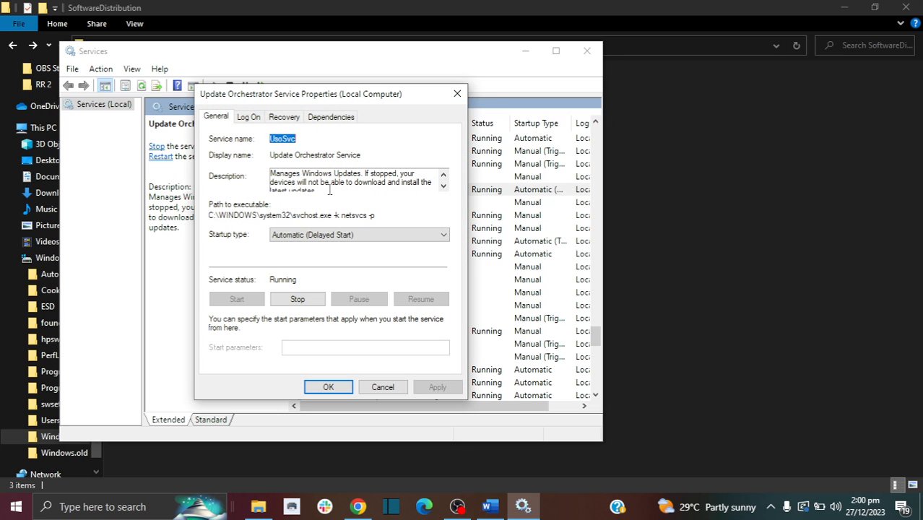
pyautogui.click(298, 299)
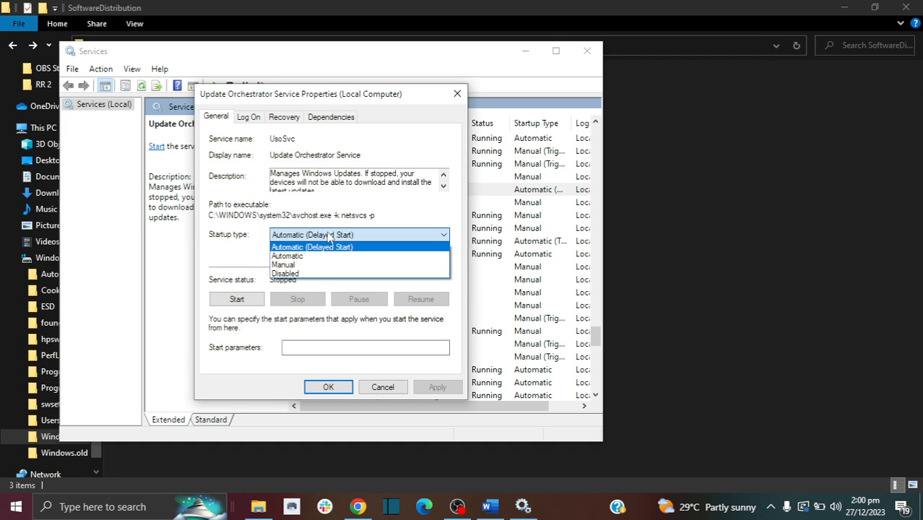
pyautogui.click(284, 274)
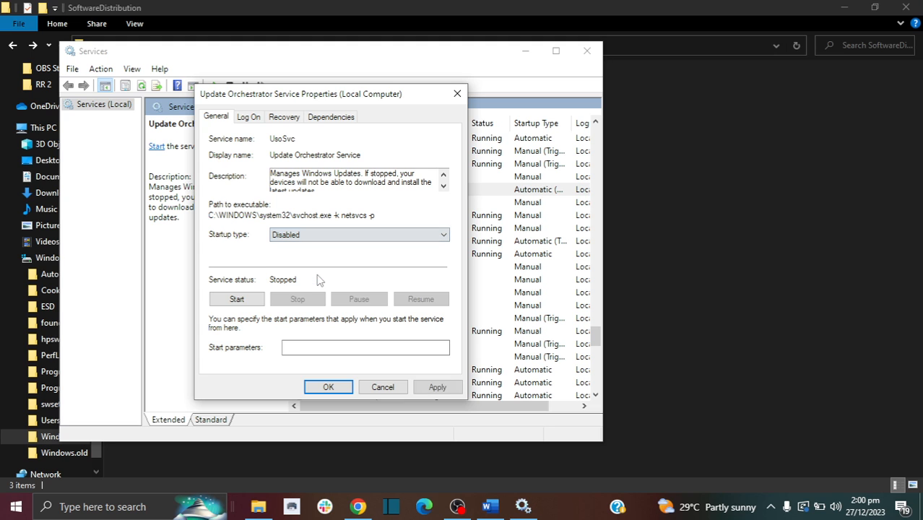
pyautogui.click(436, 387)
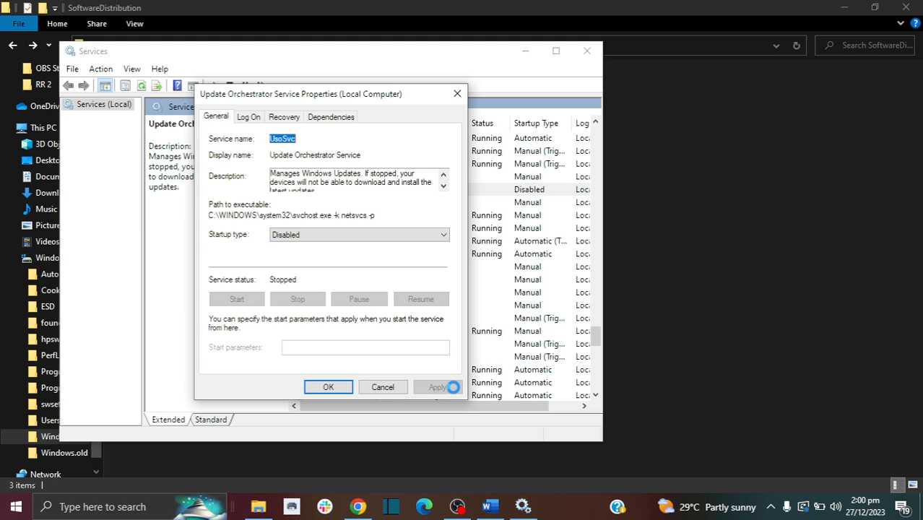
pyautogui.click(328, 387)
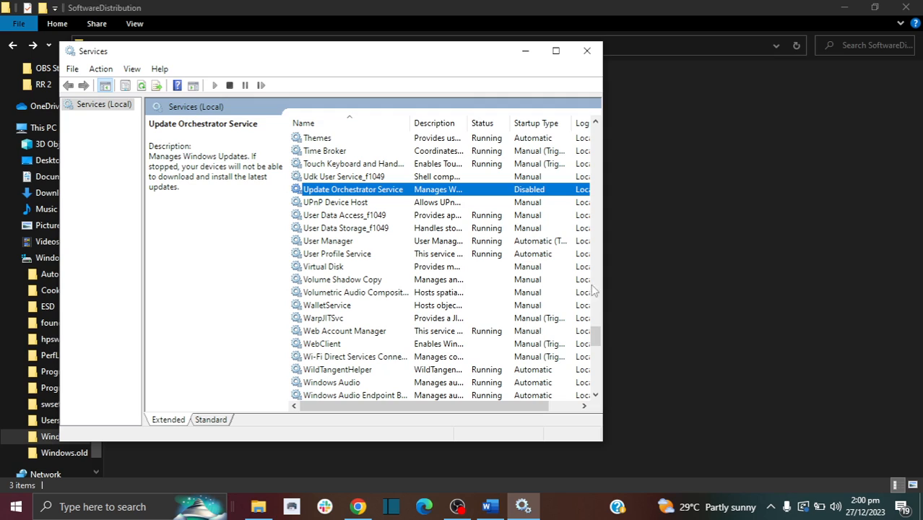
pyautogui.scroll(3)
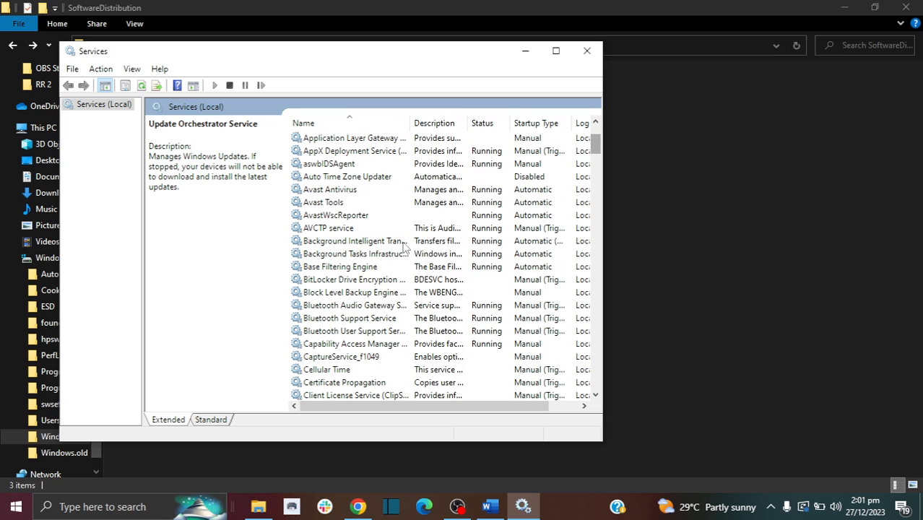
pyautogui.moveTo(373, 240)
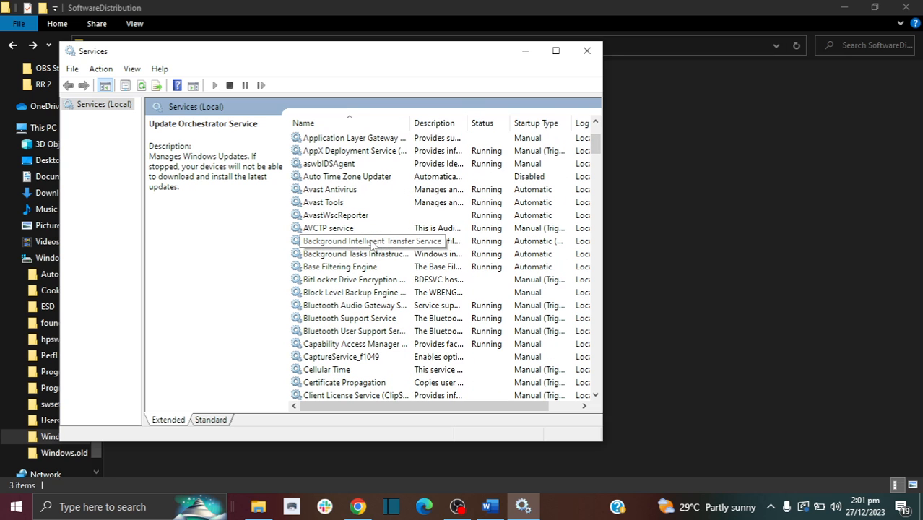
pyautogui.doubleClick(373, 240)
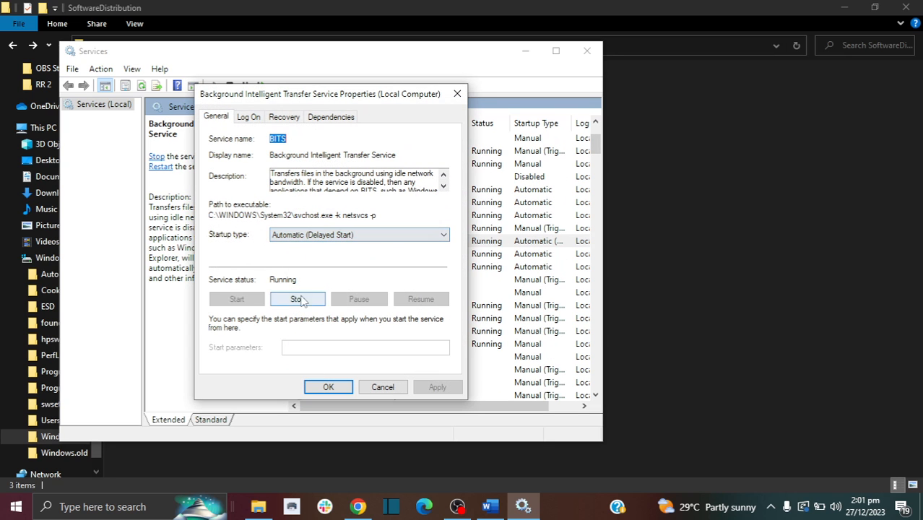
pyautogui.click(297, 299)
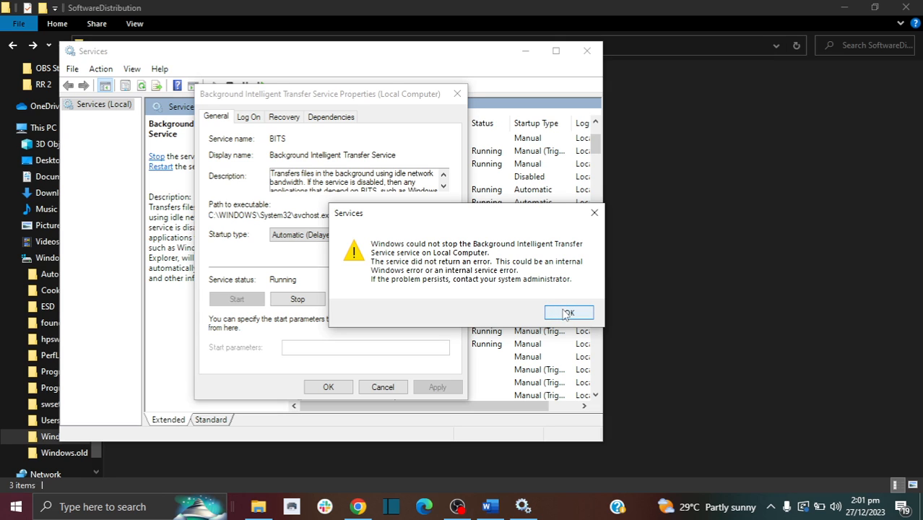
pyautogui.click(569, 312)
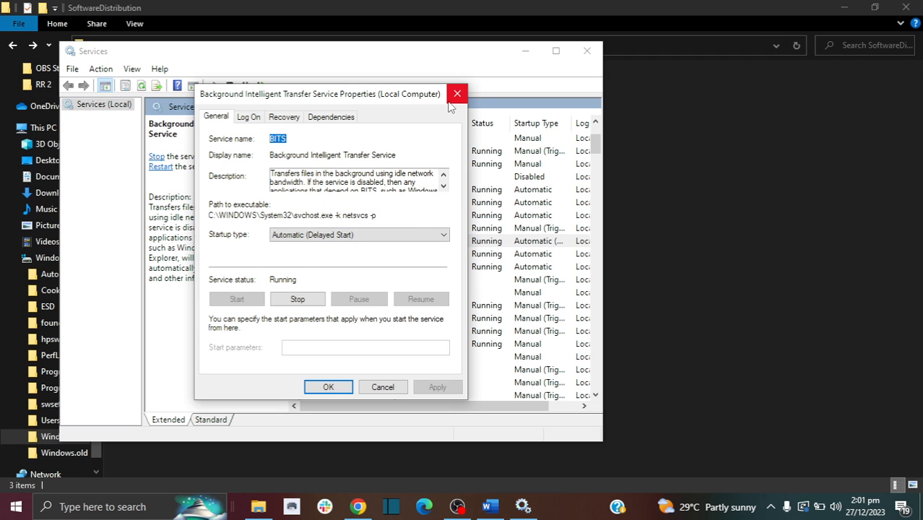
pyautogui.click(457, 94)
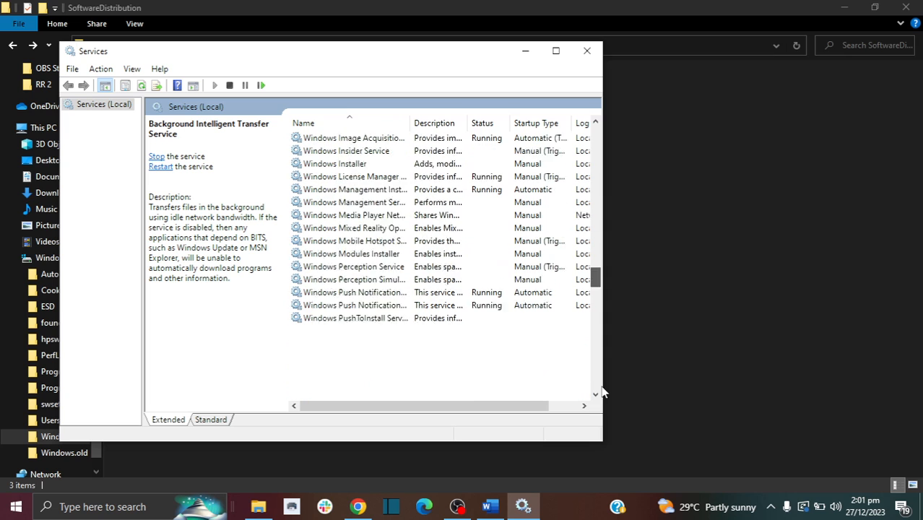
# Recheck Windows Update's properties, then reopen Update Orchestrator Service to confirm it is Disabled
pyautogui.scroll(-3)
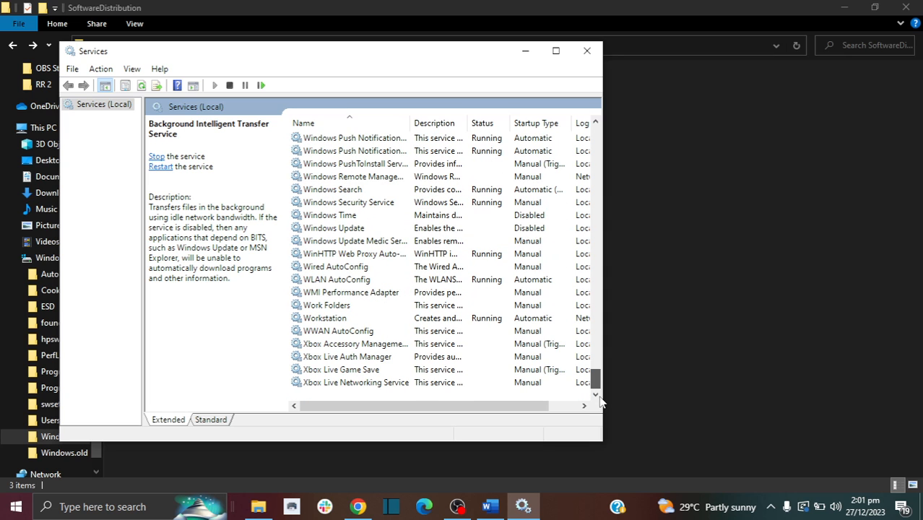
pyautogui.doubleClick(333, 228)
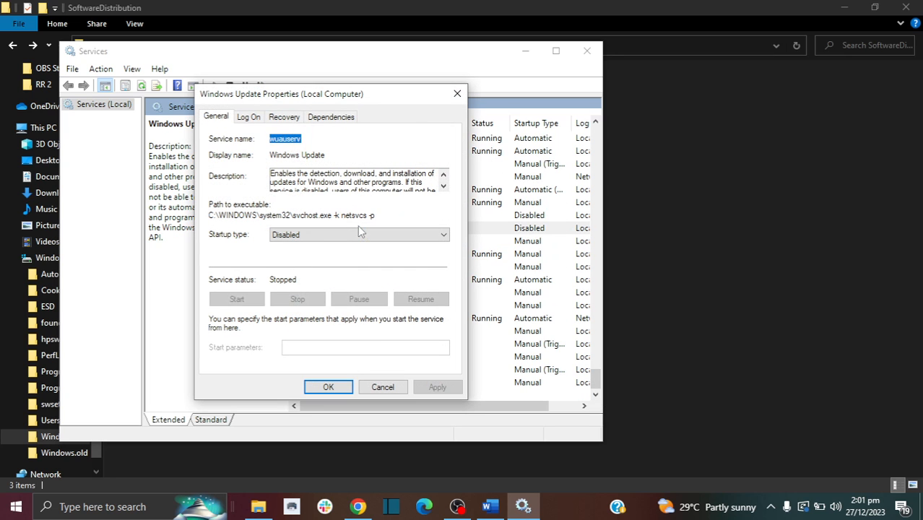
pyautogui.click(381, 387)
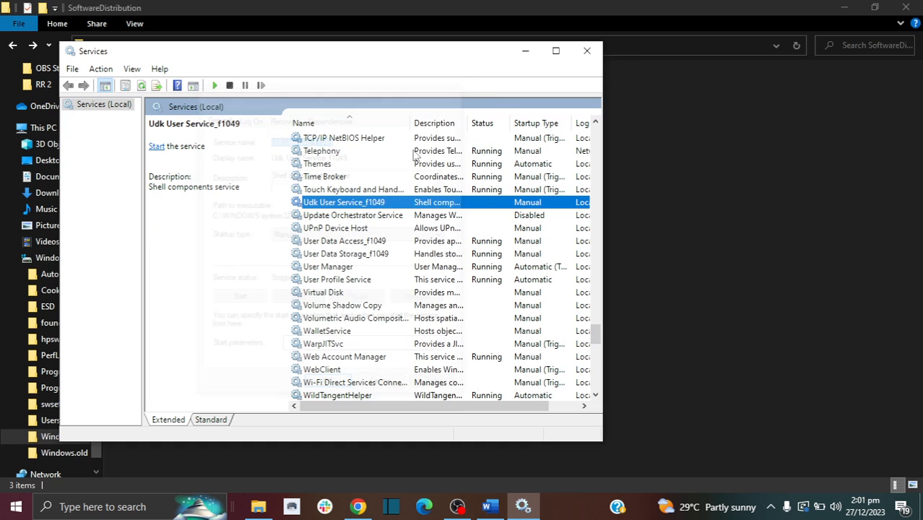
pyautogui.doubleClick(354, 214)
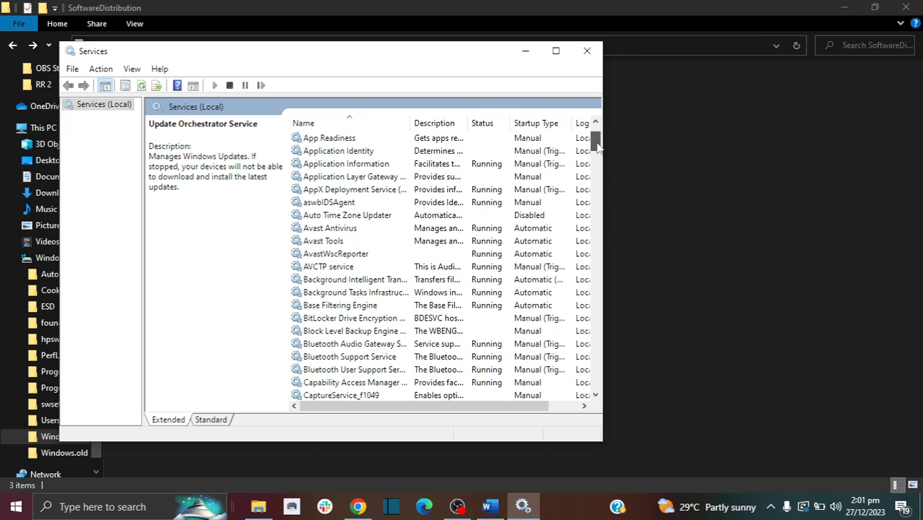
# Attempt to stop Background Intelligent Transfer Service, acknowledging the could-not-stop error
pyautogui.doubleClick(353, 280)
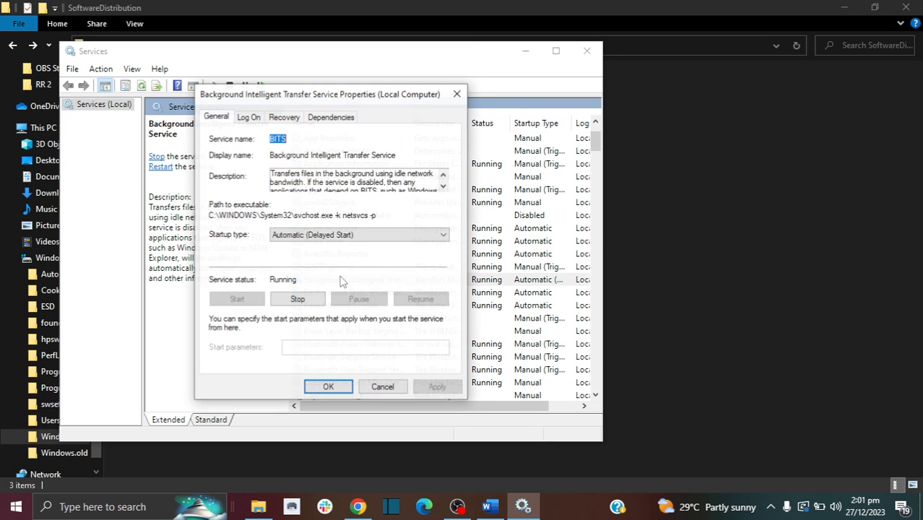
pyautogui.click(298, 298)
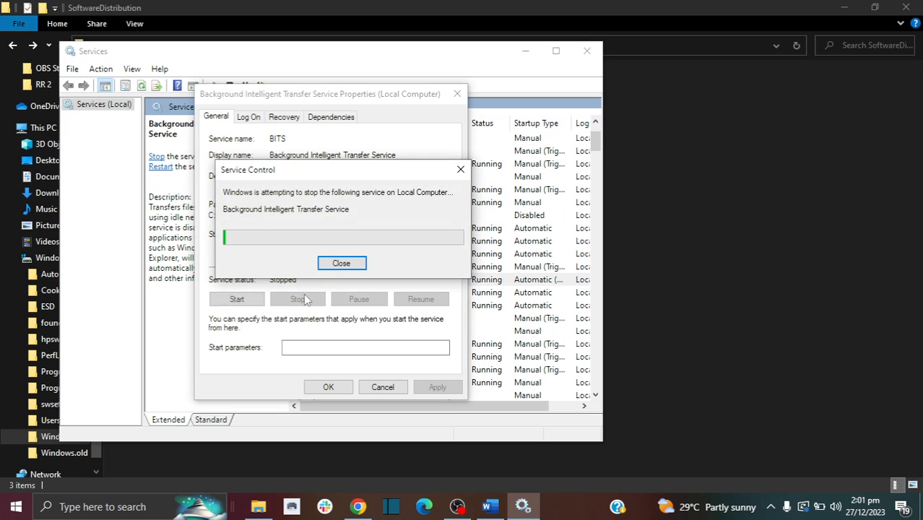
pyautogui.click(341, 263)
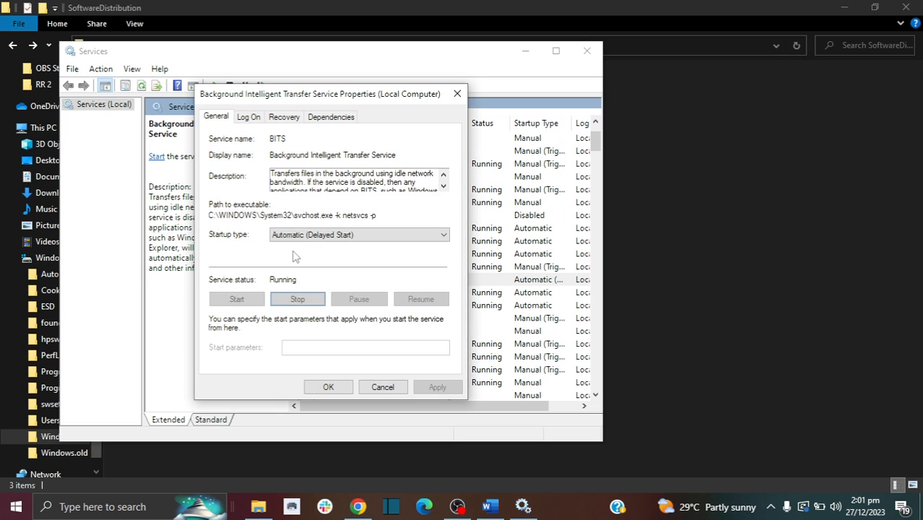
pyautogui.click(297, 299)
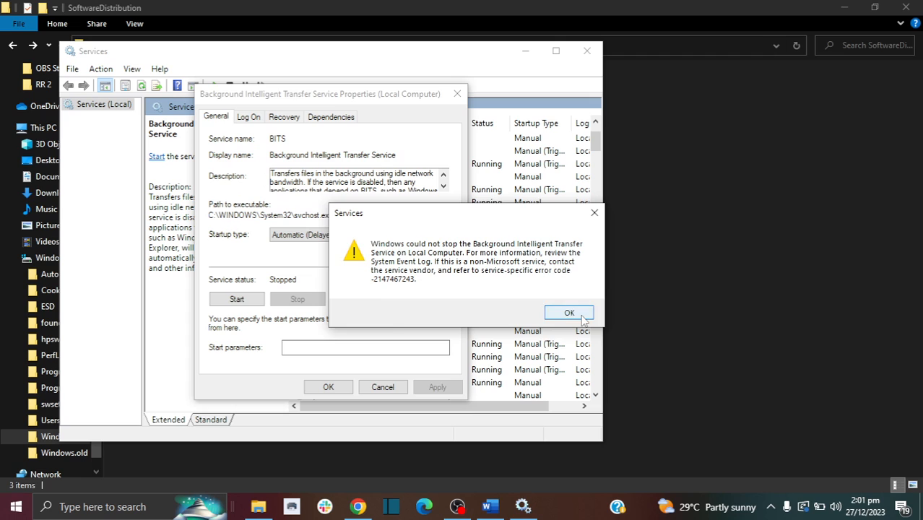
pyautogui.click(569, 312)
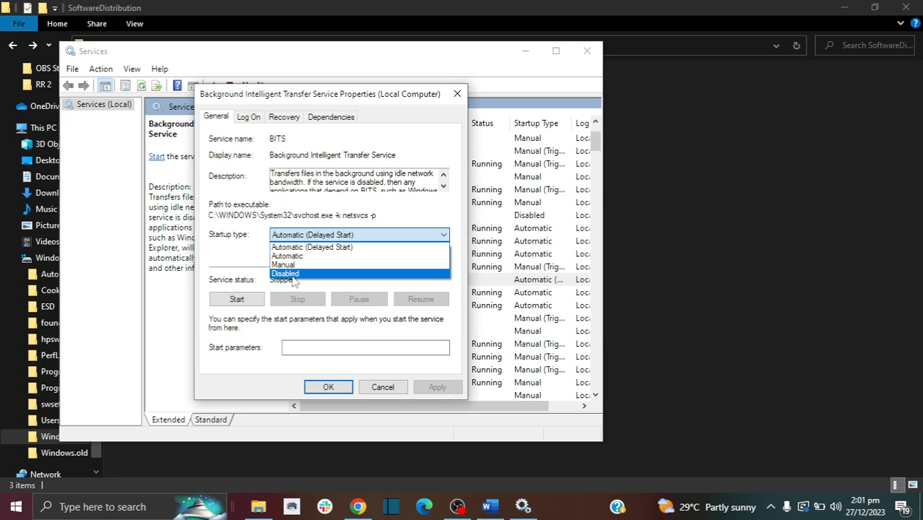
# Set BITS startup type to Disabled, save, and return to the SoftwareDistribution window
pyautogui.click(286, 273)
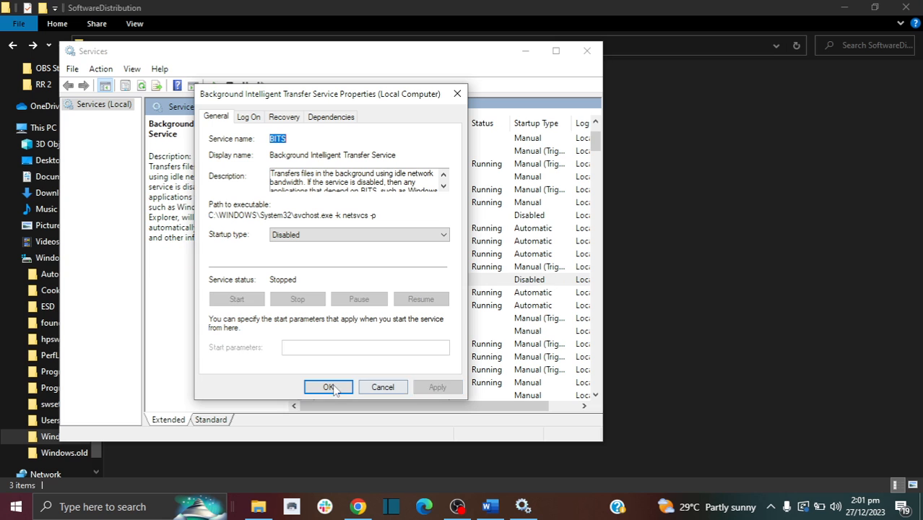
pyautogui.click(328, 387)
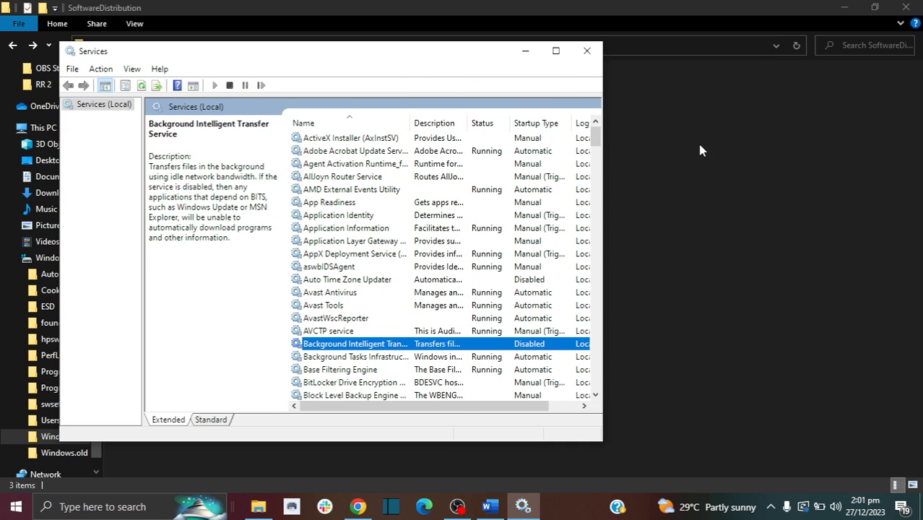
pyautogui.click(586, 50)
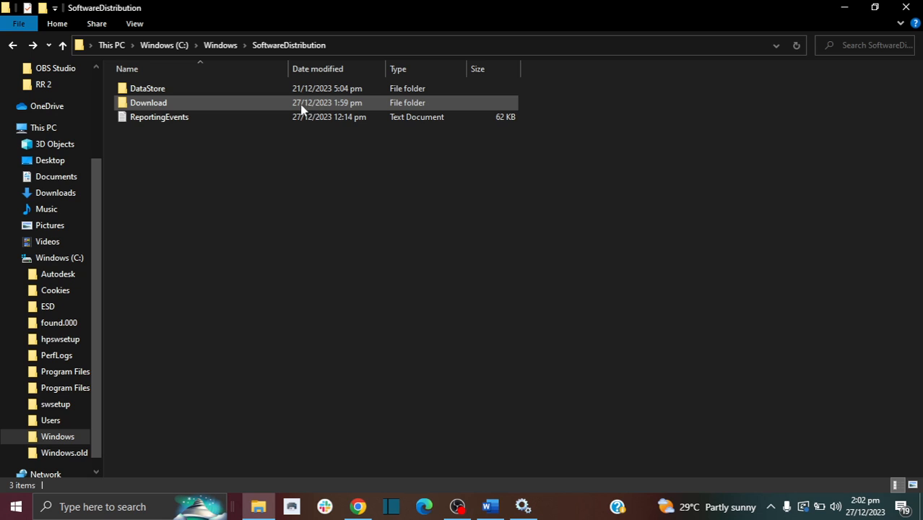
pyautogui.moveTo(338, 107)
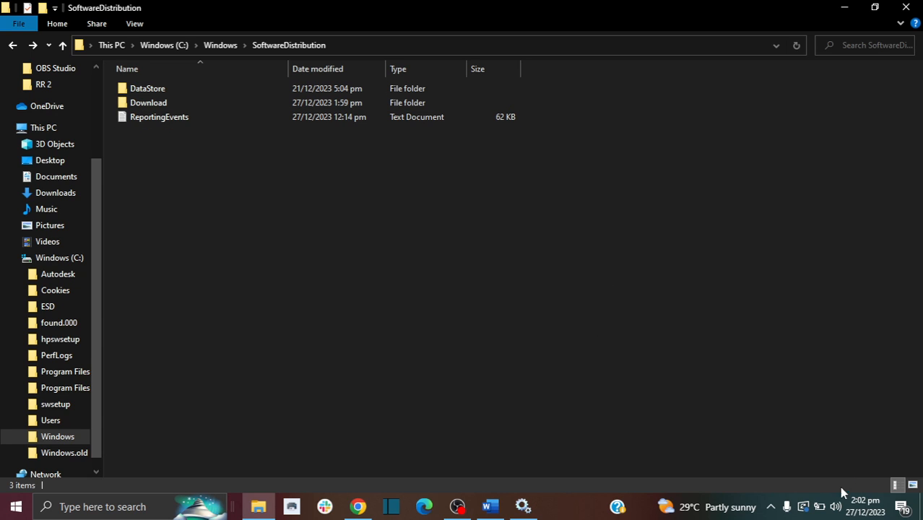
# Delete all remaining items in SoftwareDistribution with administrator permission, leaving it empty
pyautogui.click(148, 101)
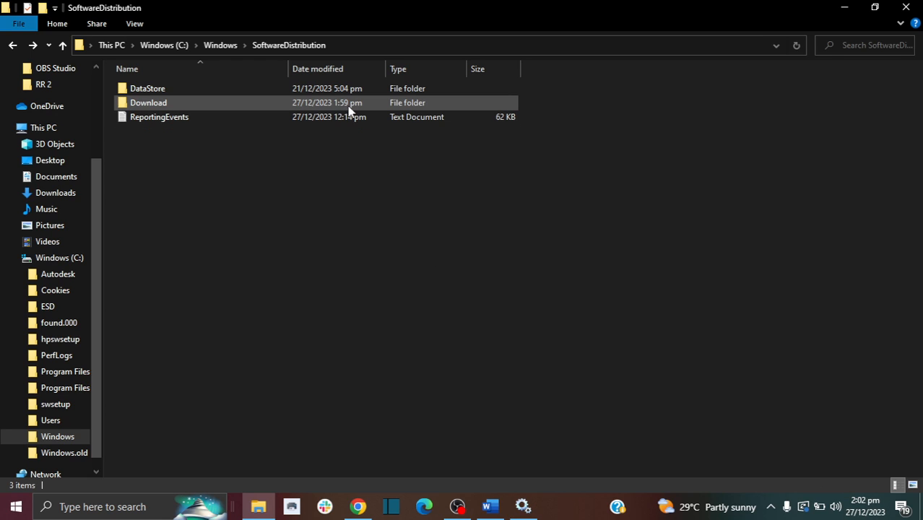
pyautogui.moveTo(219, 107)
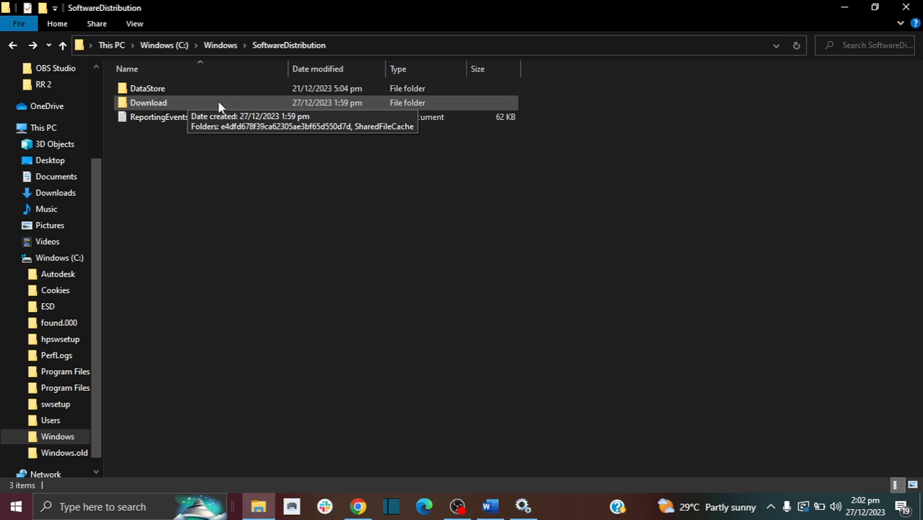
pyautogui.click(148, 101)
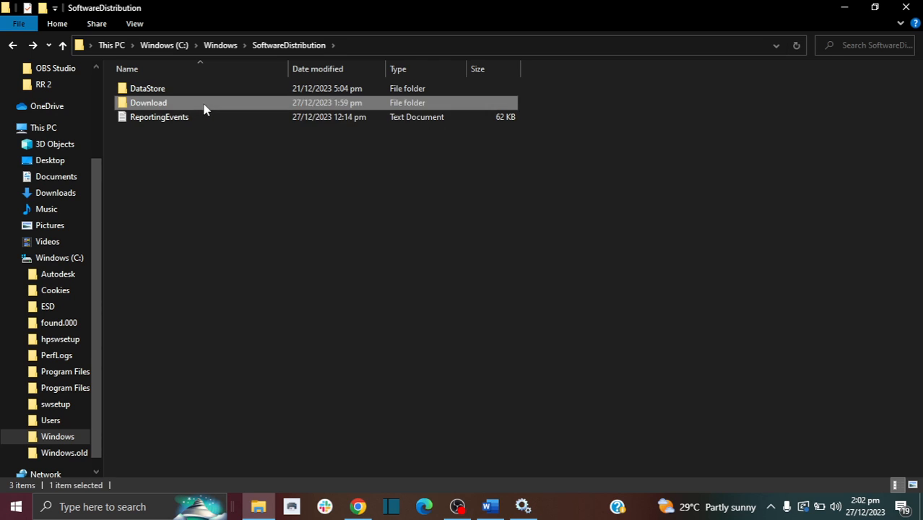
pyautogui.doubleClick(149, 101)
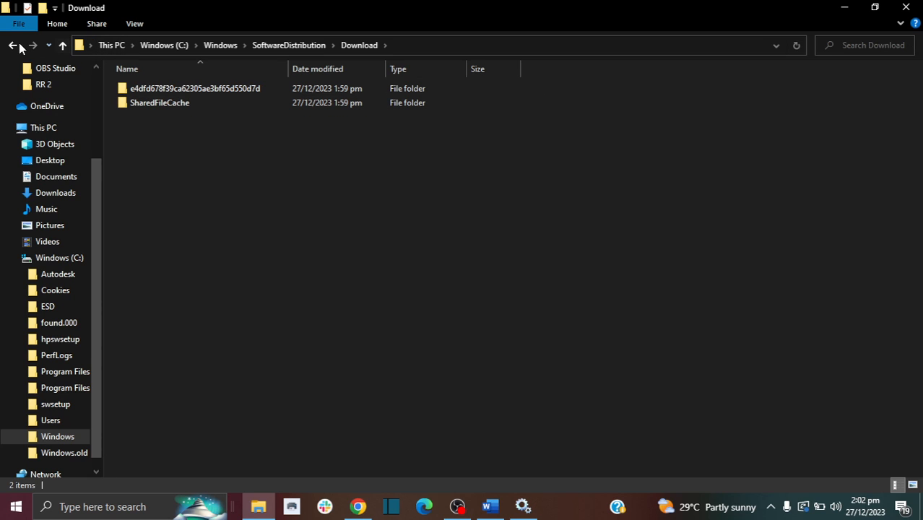
pyautogui.click(12, 44)
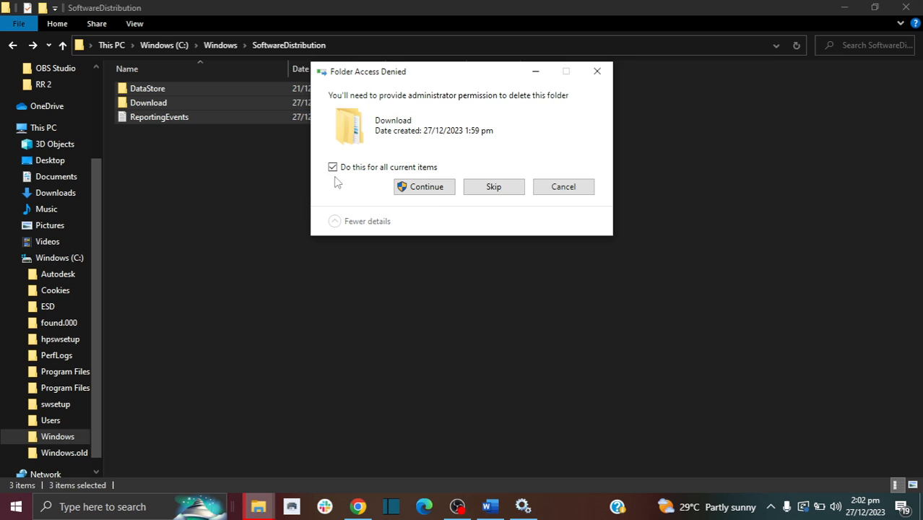
pyautogui.click(425, 187)
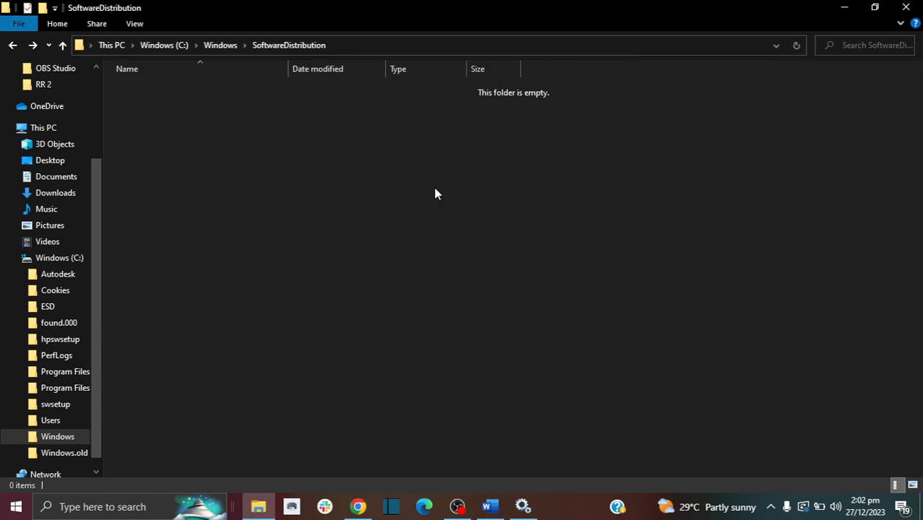
pyautogui.moveTo(394, 347)
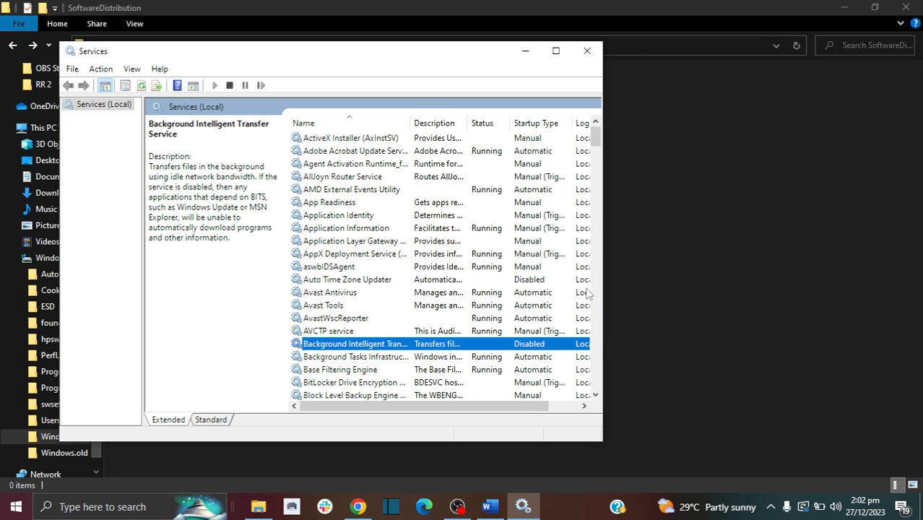
# Bring the emptied SoftwareDistribution folder window to the front
pyautogui.click(586, 51)
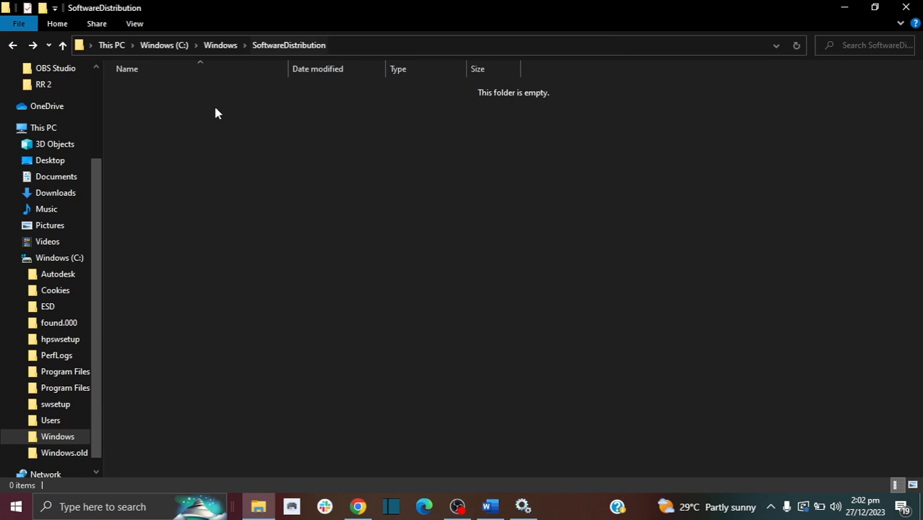
pyautogui.moveTo(243, 187)
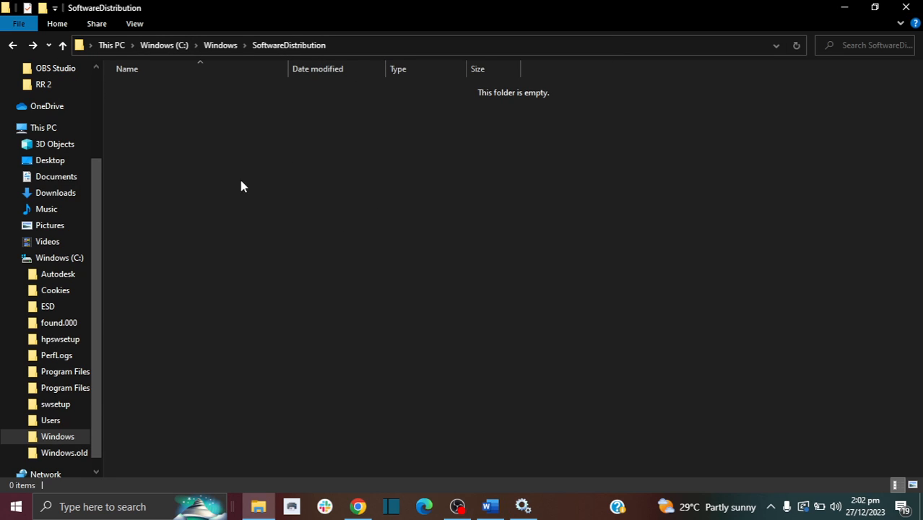
pyautogui.moveTo(180, 156)
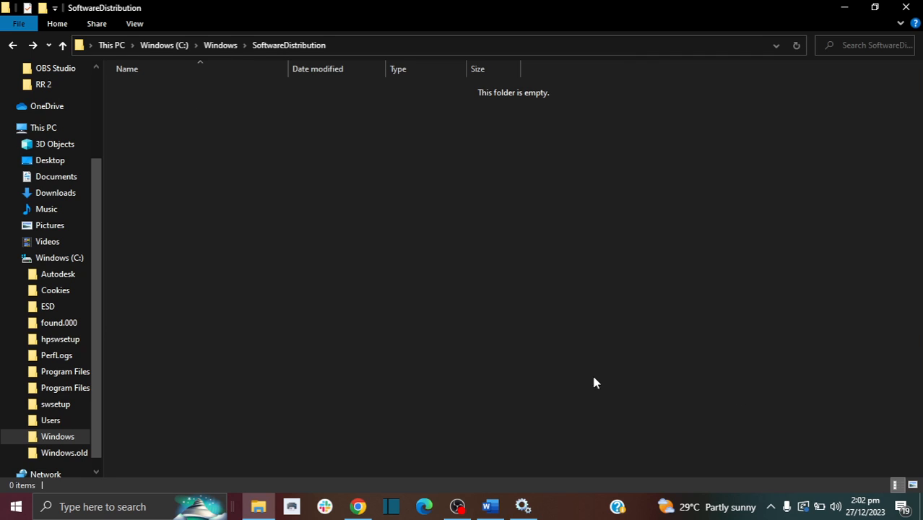
pyautogui.moveTo(556, 411)
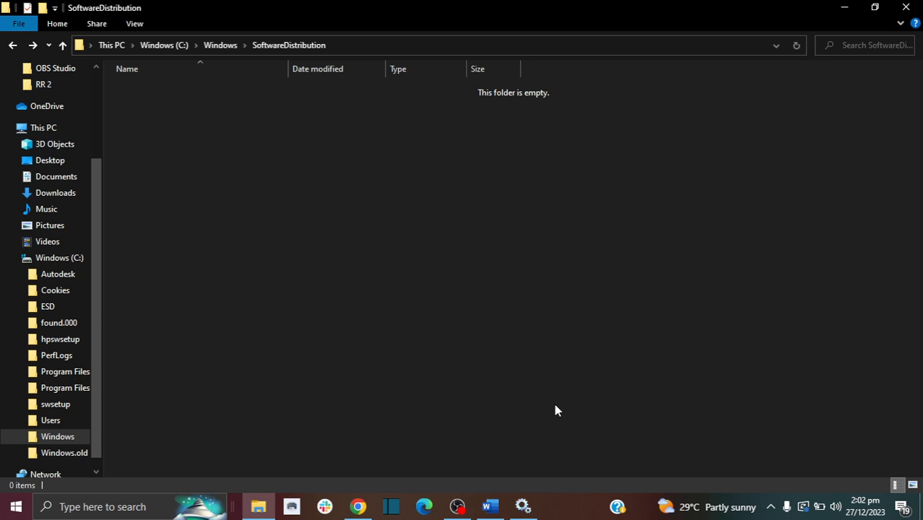
pyautogui.moveTo(482, 468)
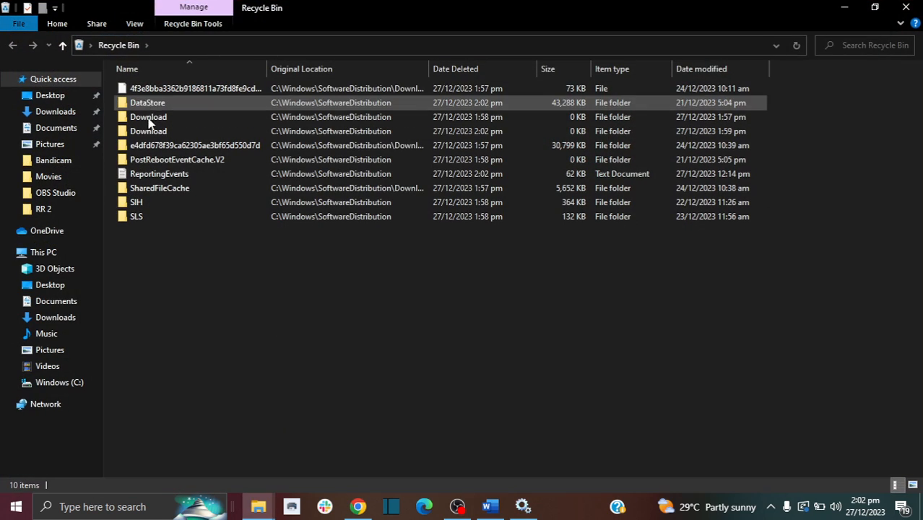
# Empty the Recycle Bin, confirming permanent deletion of the 10 SoftwareDistribution items
pyautogui.click(282, 243)
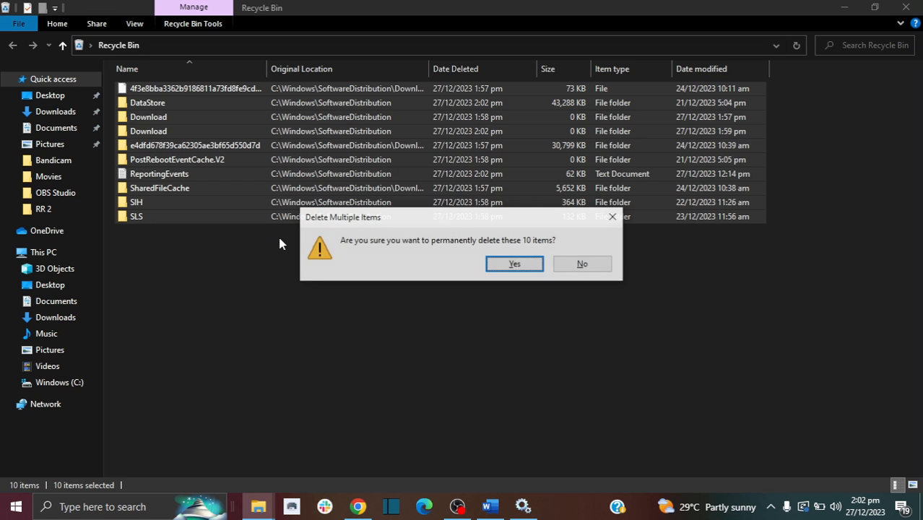
pyautogui.click(514, 263)
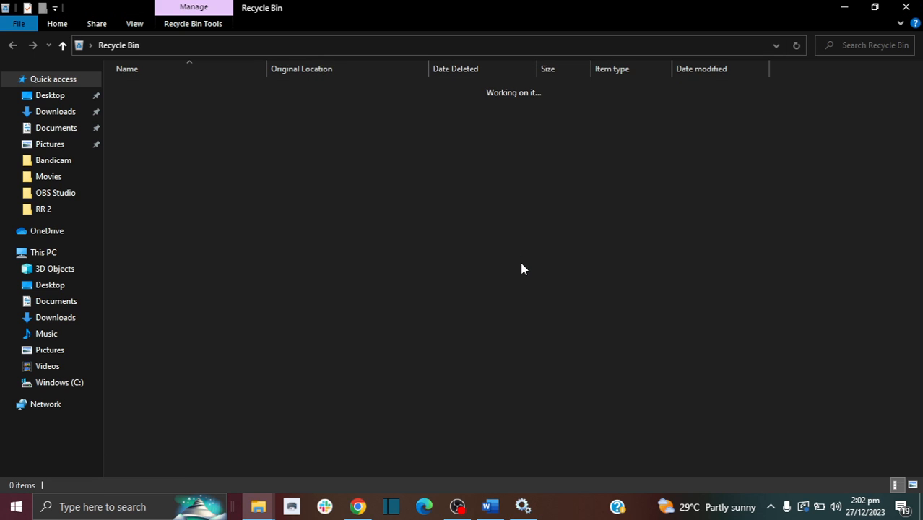
pyautogui.moveTo(744, 325)
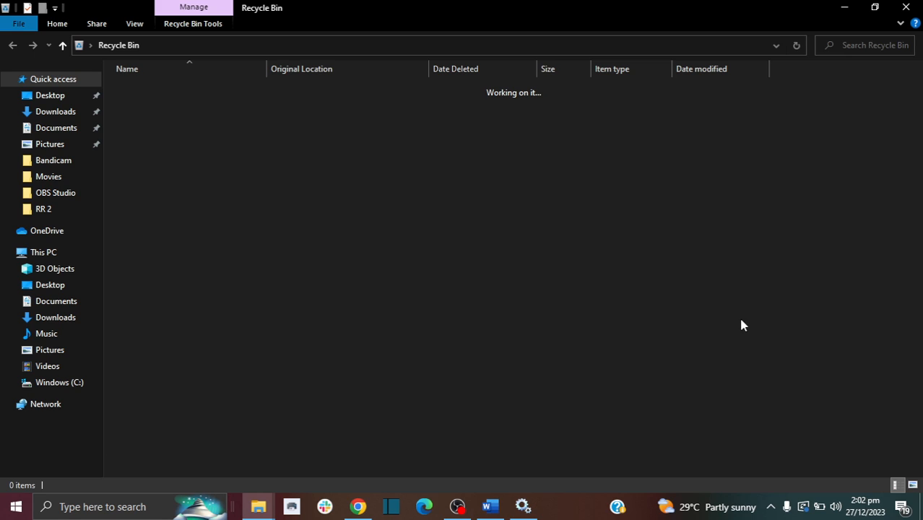
pyautogui.moveTo(566, 395)
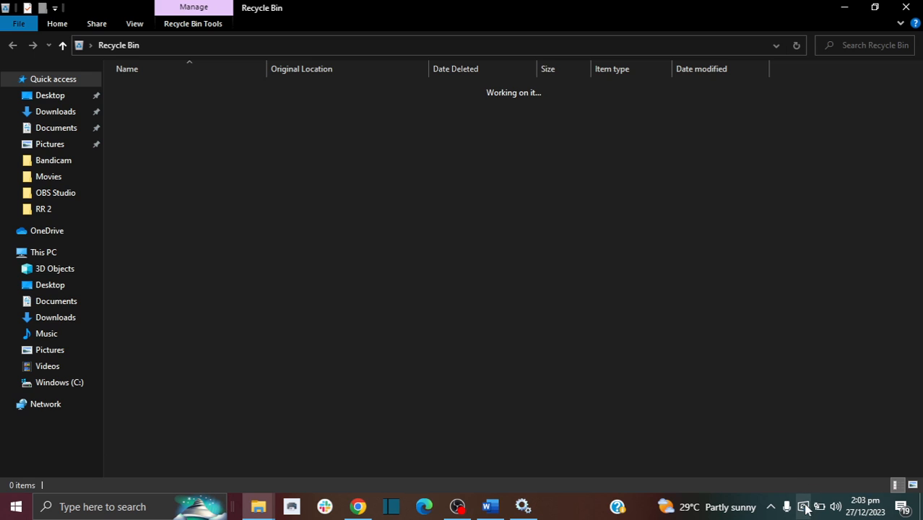
pyautogui.moveTo(657, 428)
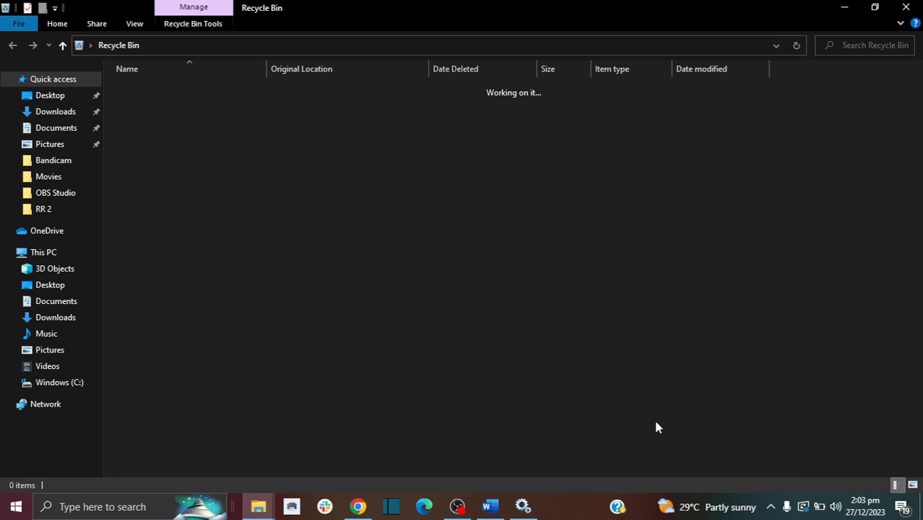
pyautogui.moveTo(197, 140)
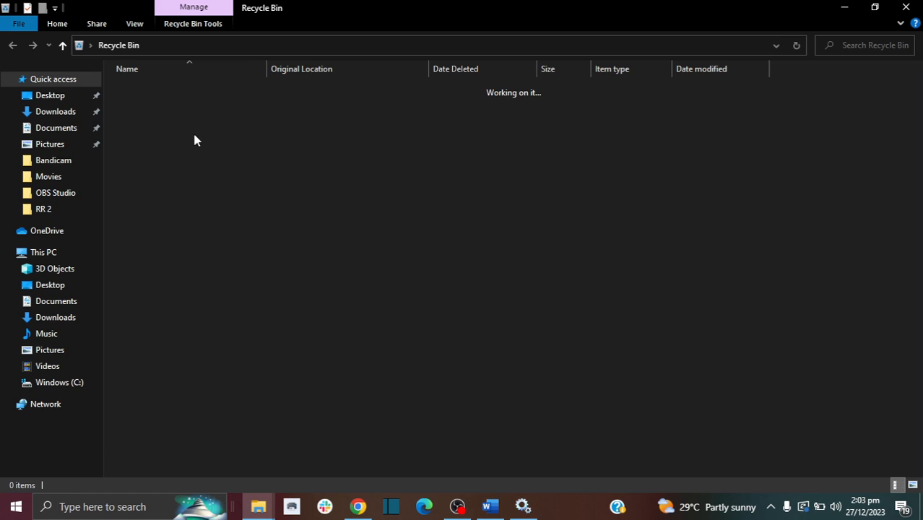
pyautogui.moveTo(245, 196)
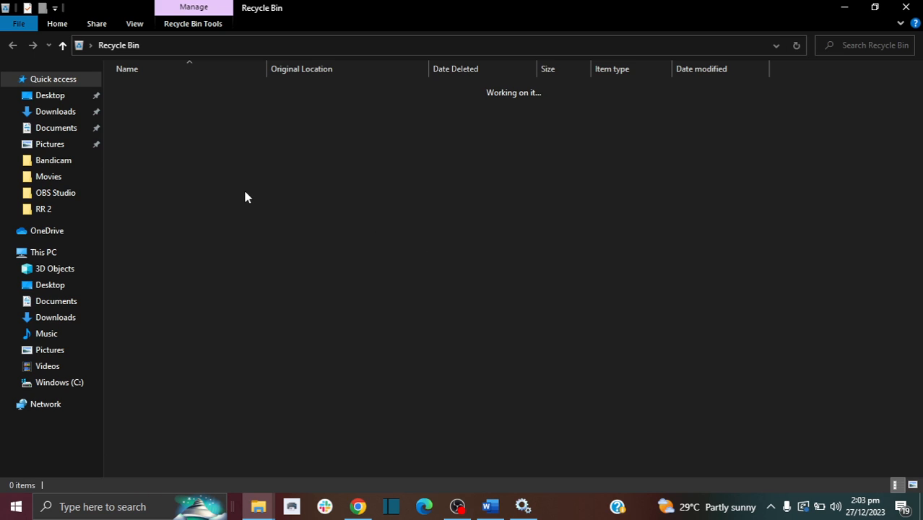